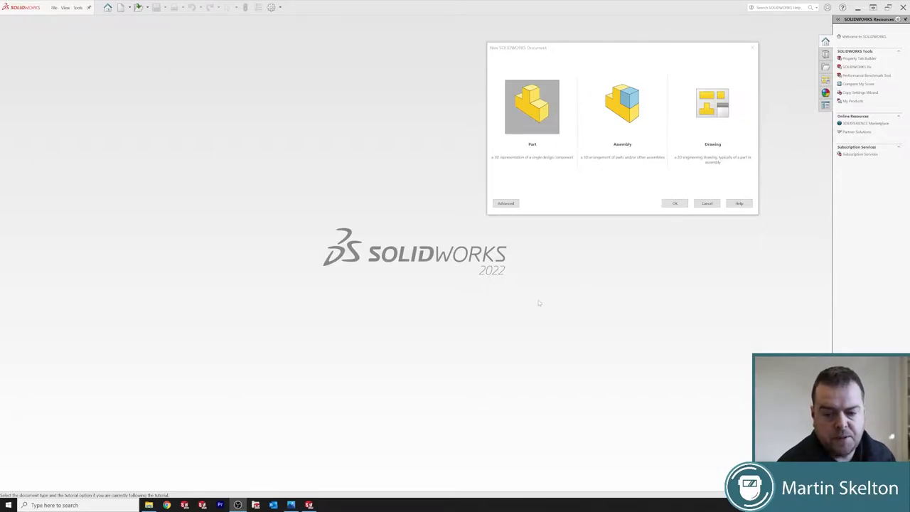
pyautogui.moveTo(492, 277)
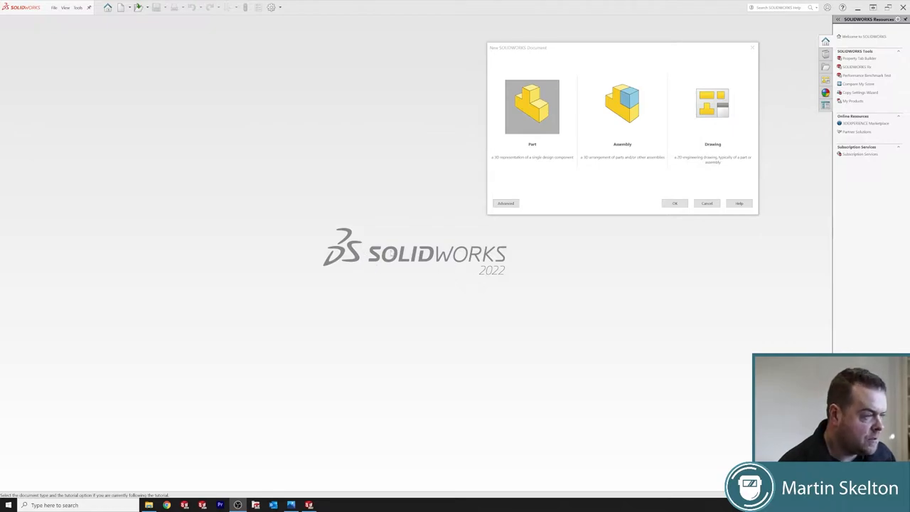
pyautogui.moveTo(325, 215)
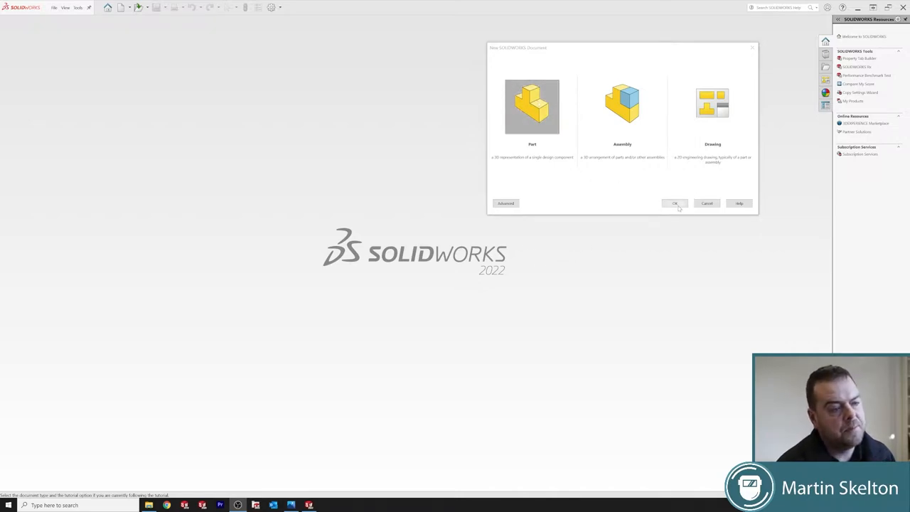
# Step: Create a new Part document from the New SOLIDWORKS Document dialog
pyautogui.click(674, 203)
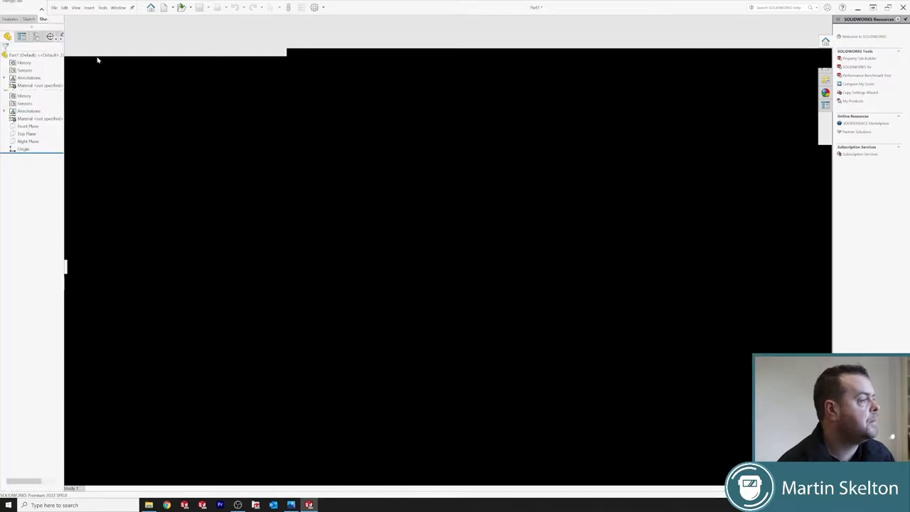
pyautogui.moveTo(213, 87)
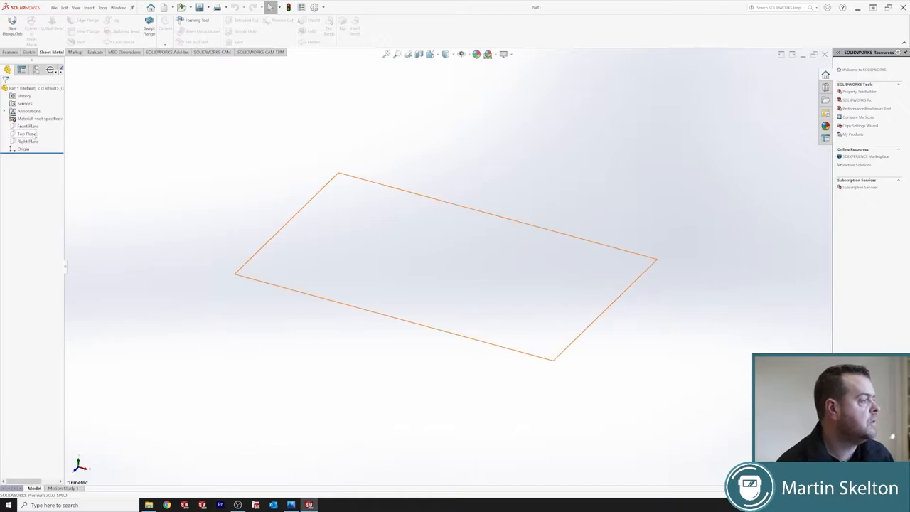
# Step: Sketch a centre rectangle from the origin on the Top Plane, 200 mm wide
pyautogui.click(27, 134)
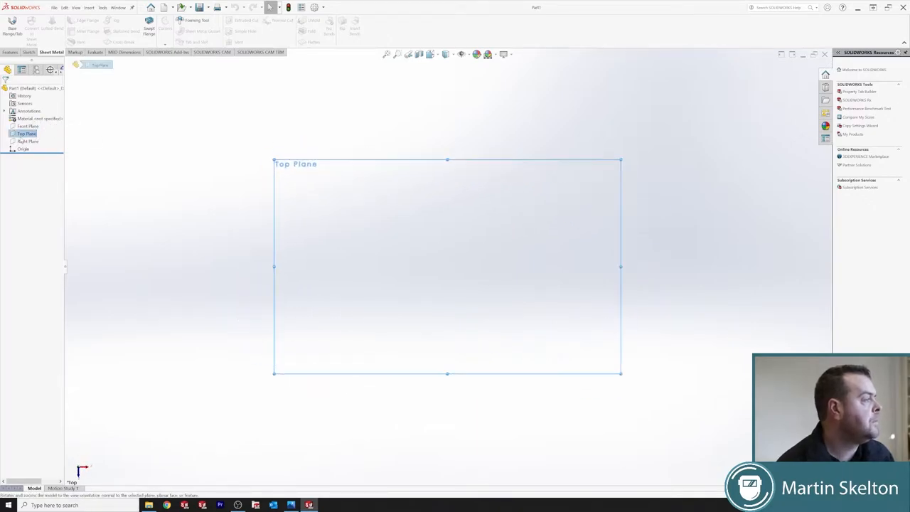
pyautogui.rightClick(25, 134)
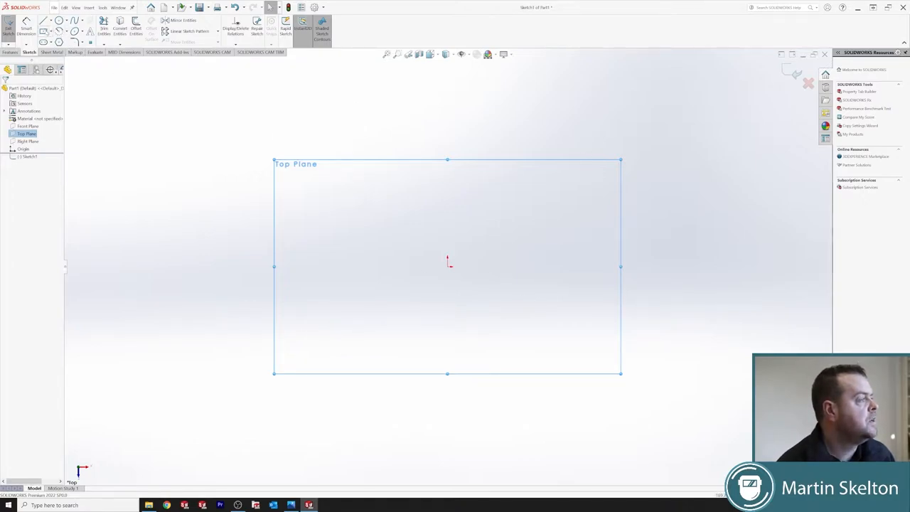
pyautogui.click(8, 29)
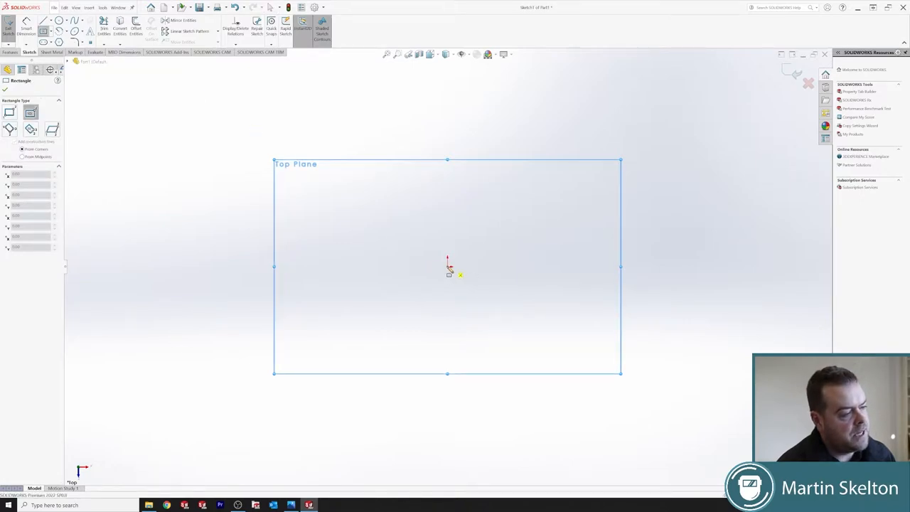
pyautogui.moveTo(448, 267); pyautogui.dragTo(657, 330)
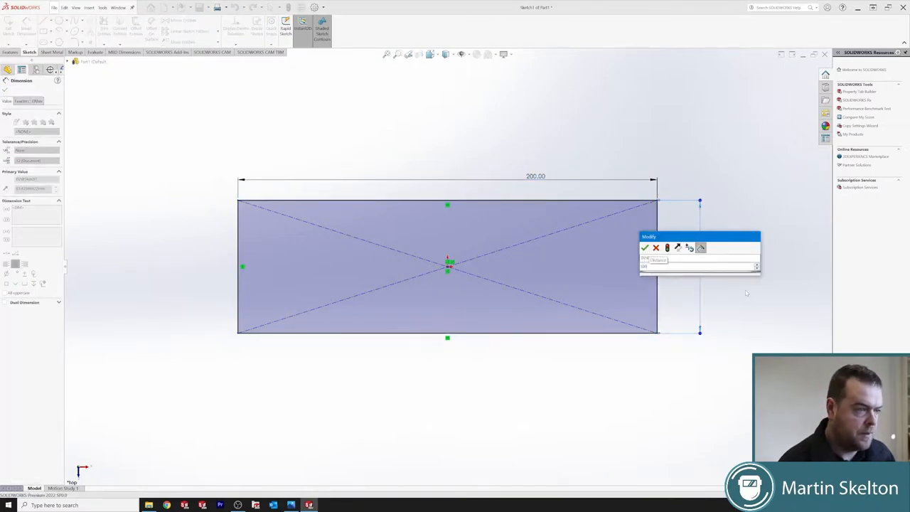
# Step: Set the rectangle height to 100 mm and sketch a tall strip above its right end
pyautogui.click(646, 248)
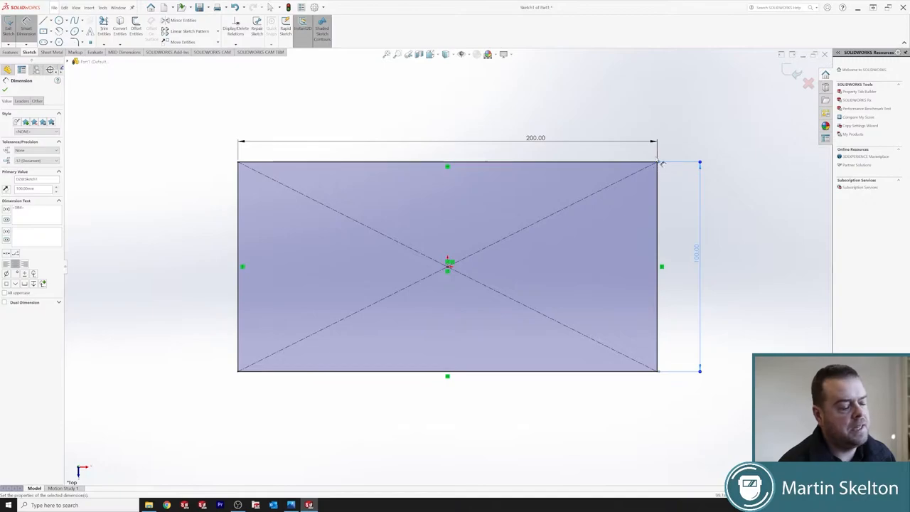
pyautogui.moveTo(86, 106)
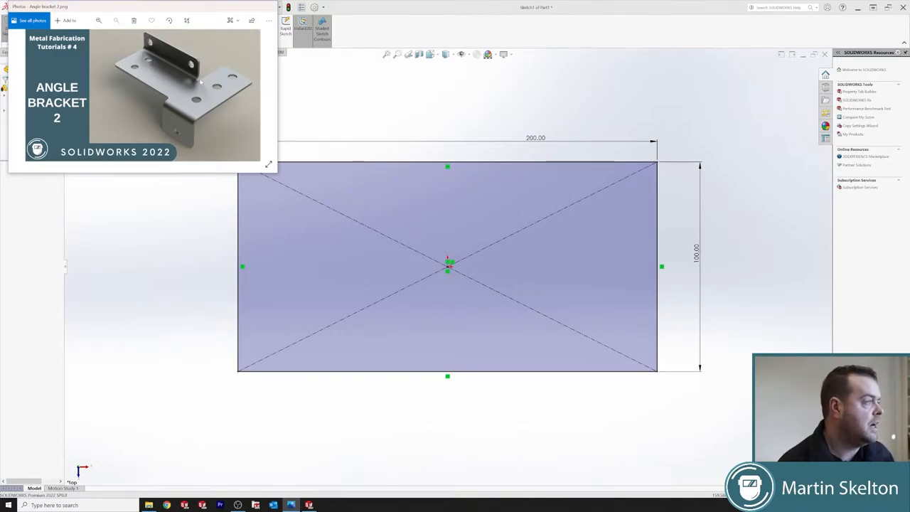
pyautogui.moveTo(176, 125)
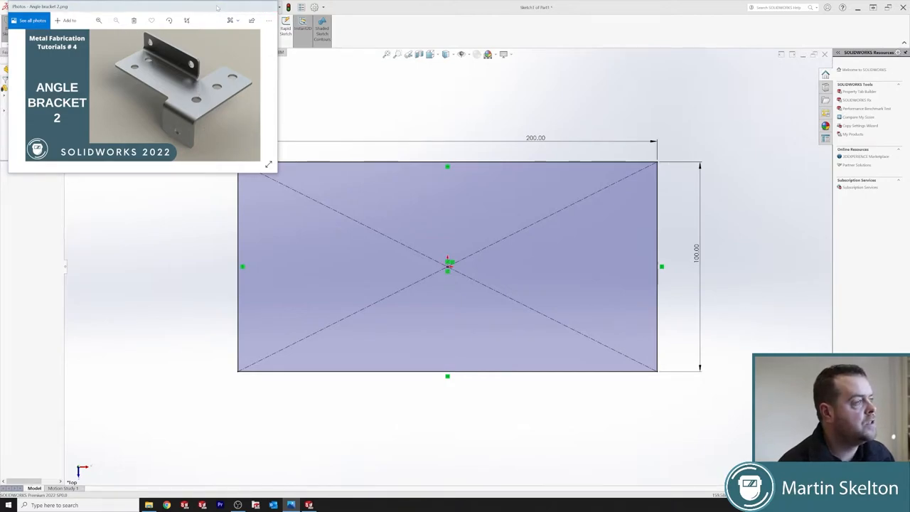
pyautogui.moveTo(142, 7); pyautogui.dragTo(197, 266)
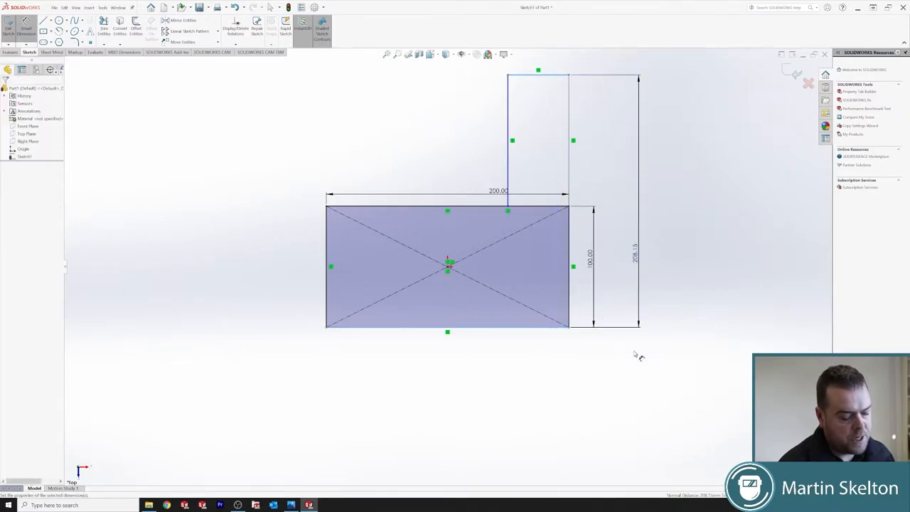
# Step: Dimension the strip 55 mm wide and trim overlaps to one L-shaped outline
pyautogui.click(635, 249)
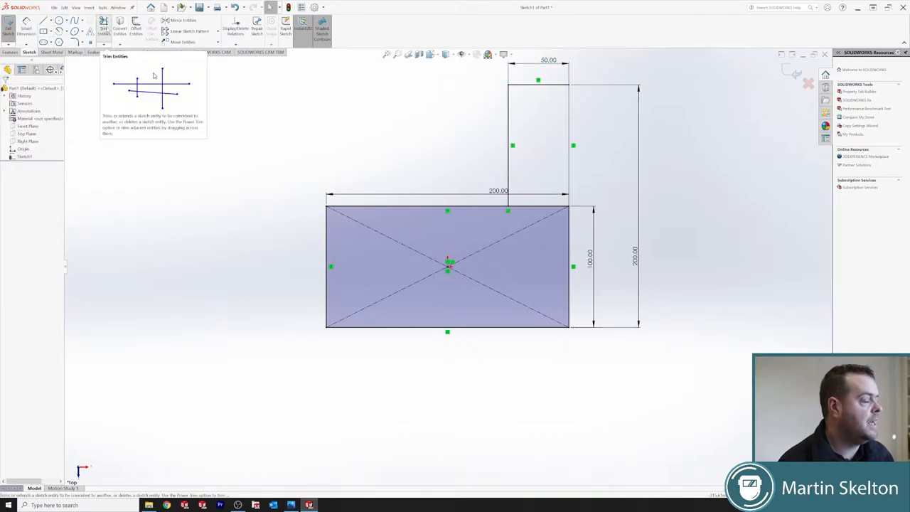
pyautogui.click(104, 27)
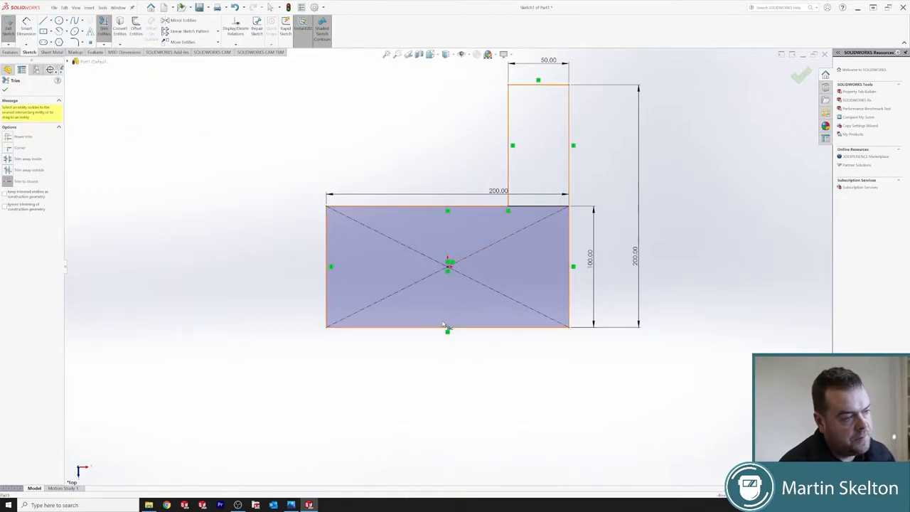
pyautogui.click(519, 145)
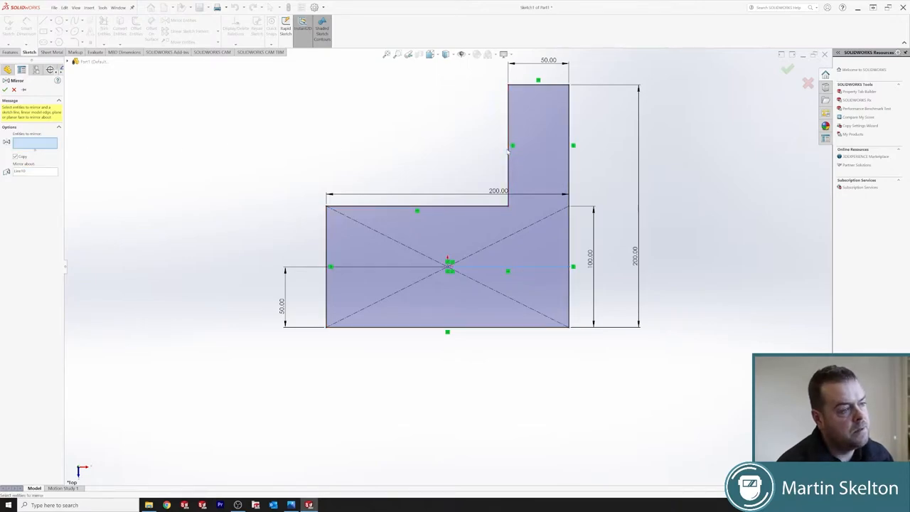
# Step: Mirror the strip lines below the rectangle to form a T-shaped profile
pyautogui.click(537, 89)
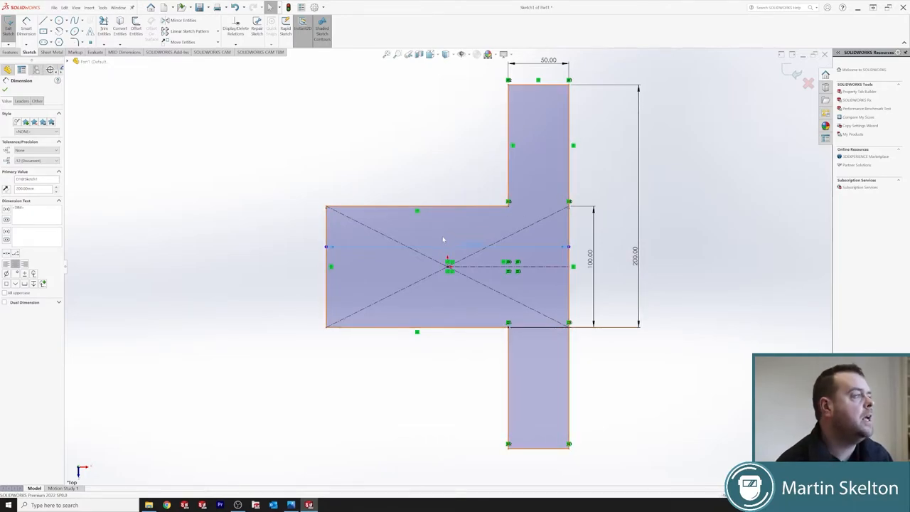
pyautogui.click(237, 31)
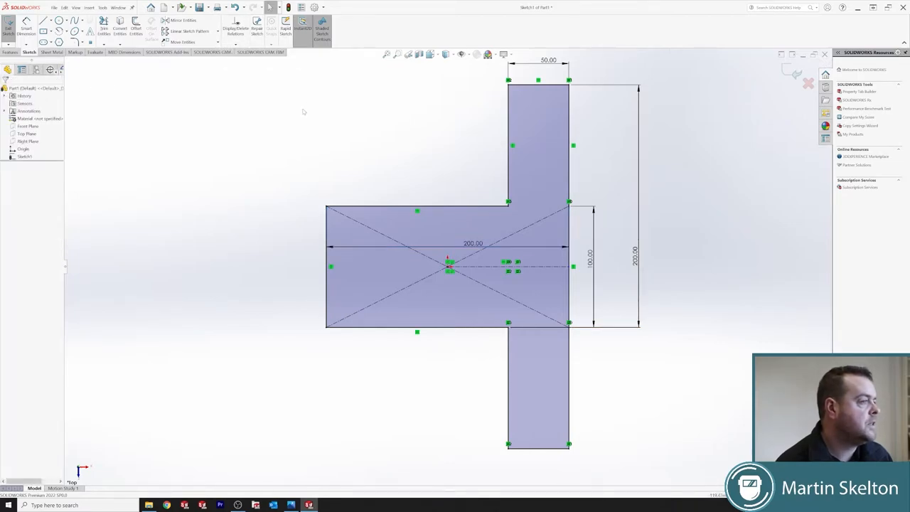
pyautogui.click(235, 26)
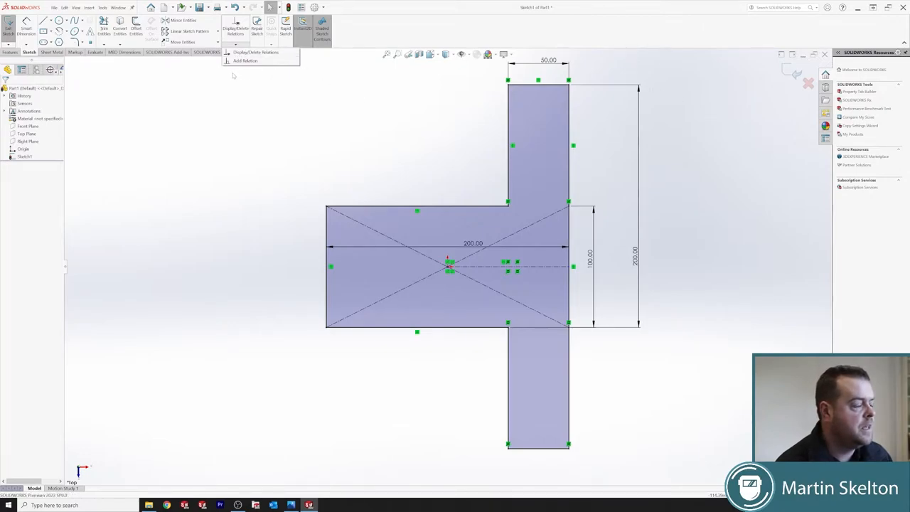
pyautogui.click(306, 145)
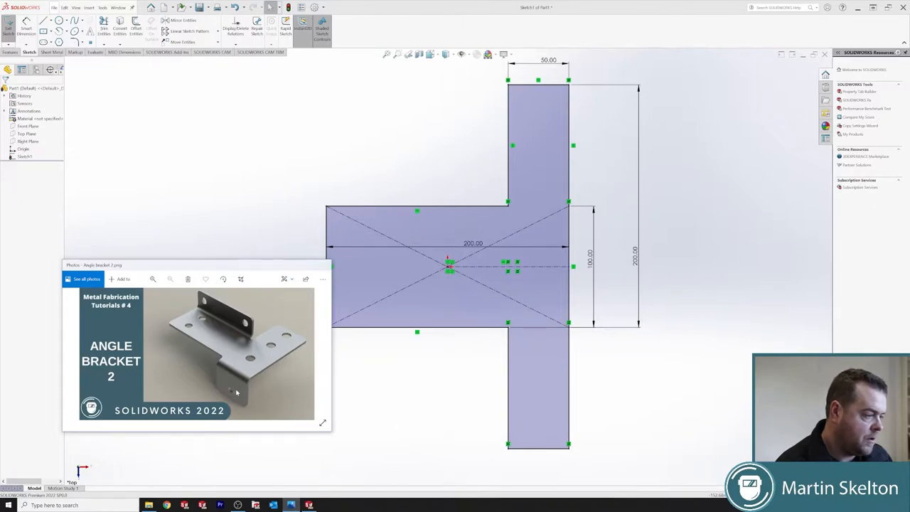
pyautogui.moveTo(202, 322)
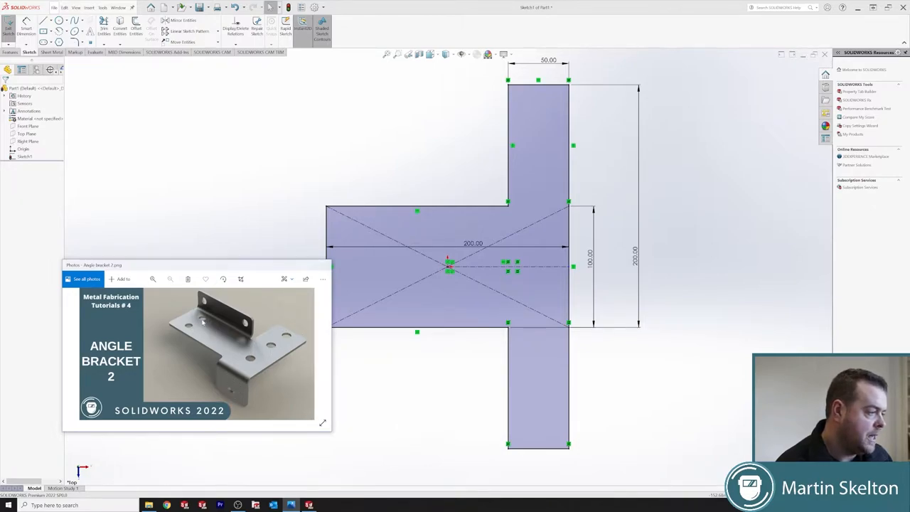
pyautogui.moveTo(248, 328)
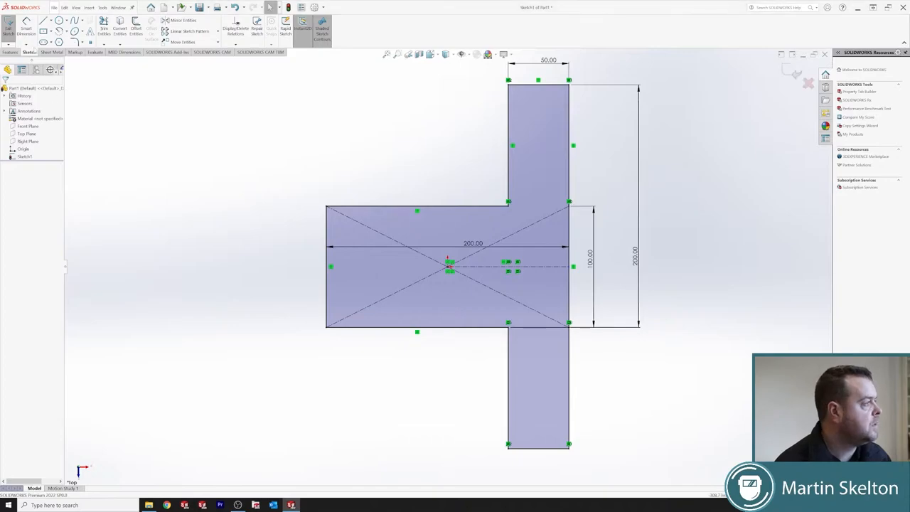
pyautogui.click(65, 20)
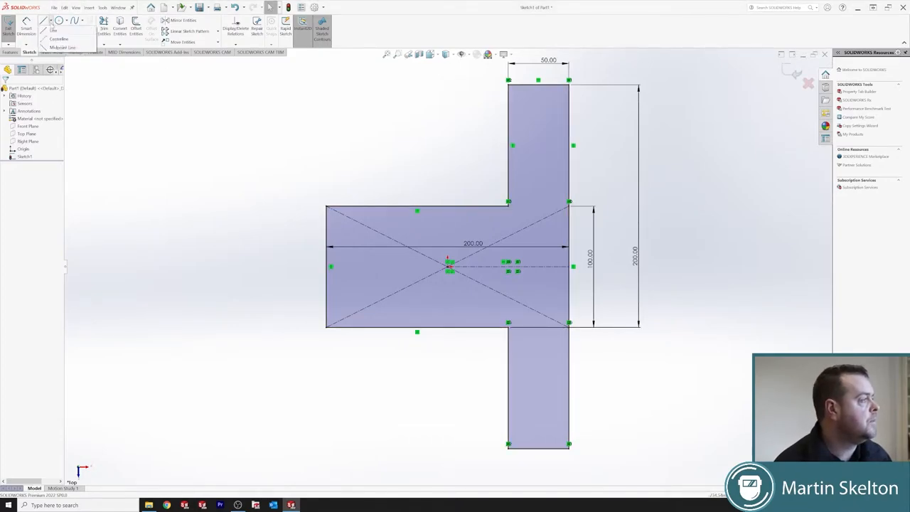
# Step: Draw a vertical centreline through the middle of the upright strip
pyautogui.click(54, 29)
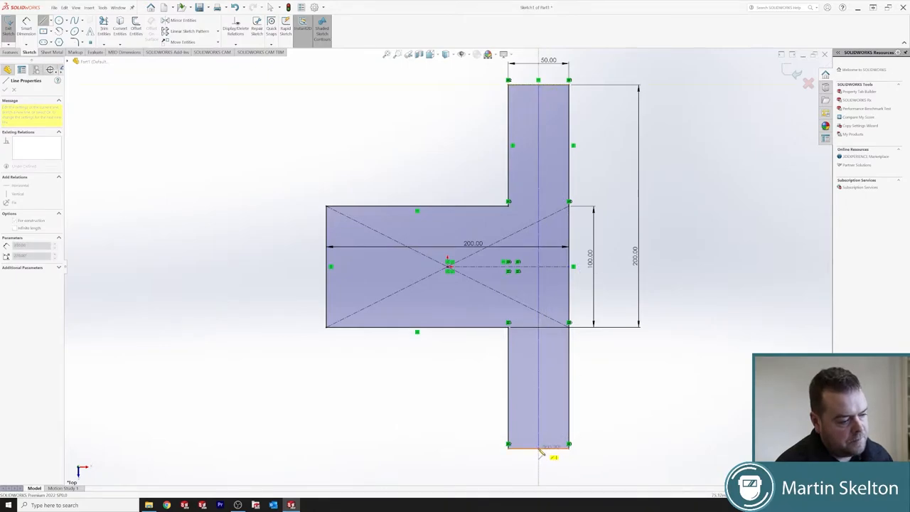
pyautogui.rightClick(541, 454)
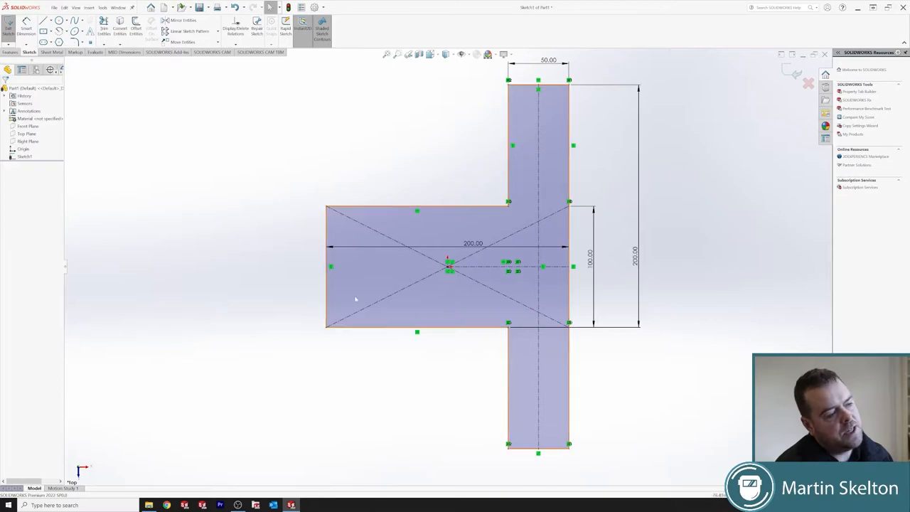
pyautogui.click(74, 31)
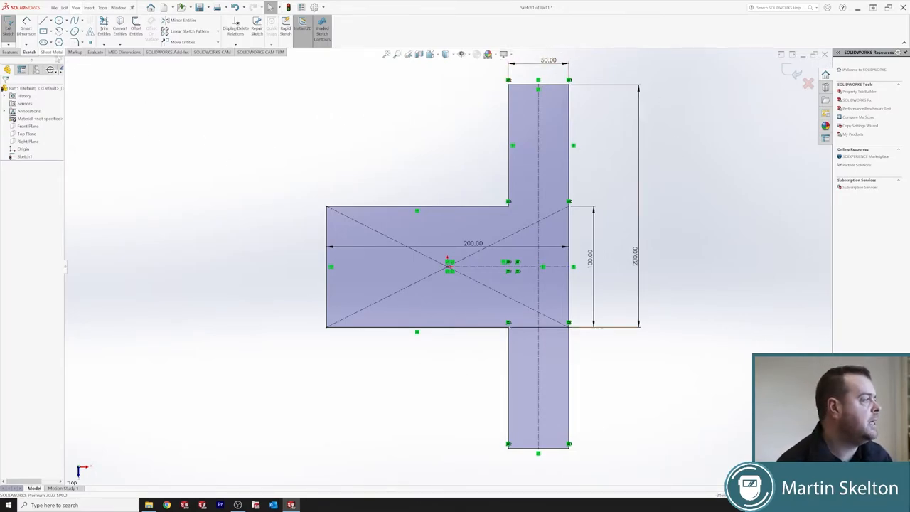
# Step: Create a sheet-metal Base Flange from the T-shaped sketch to form the flat plate
pyautogui.click(51, 51)
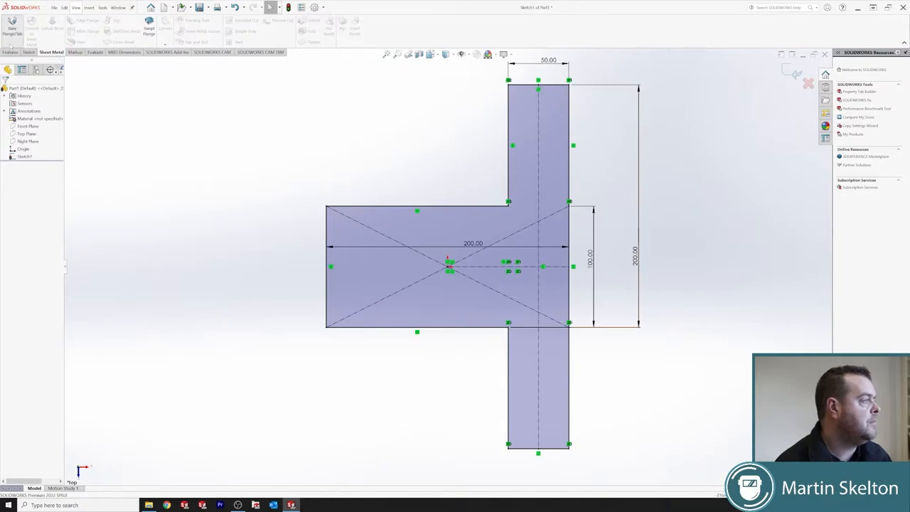
pyautogui.click(11, 28)
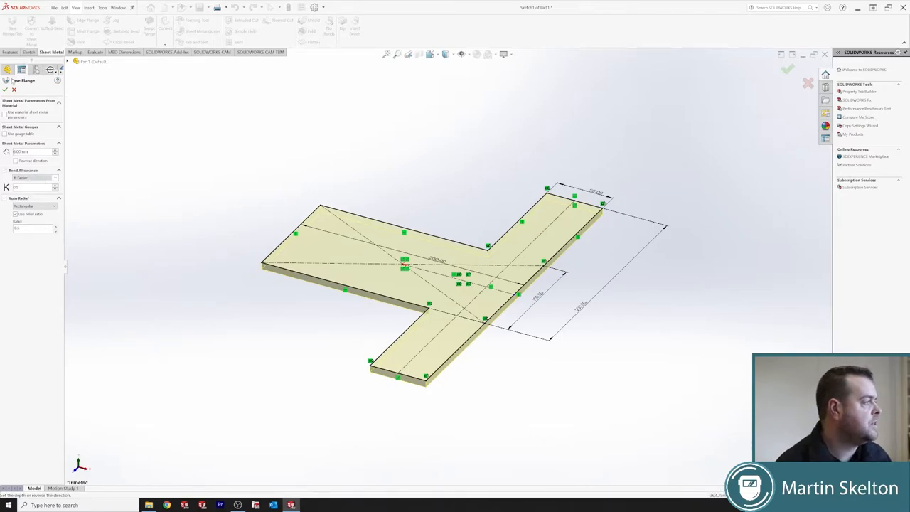
pyautogui.click(788, 69)
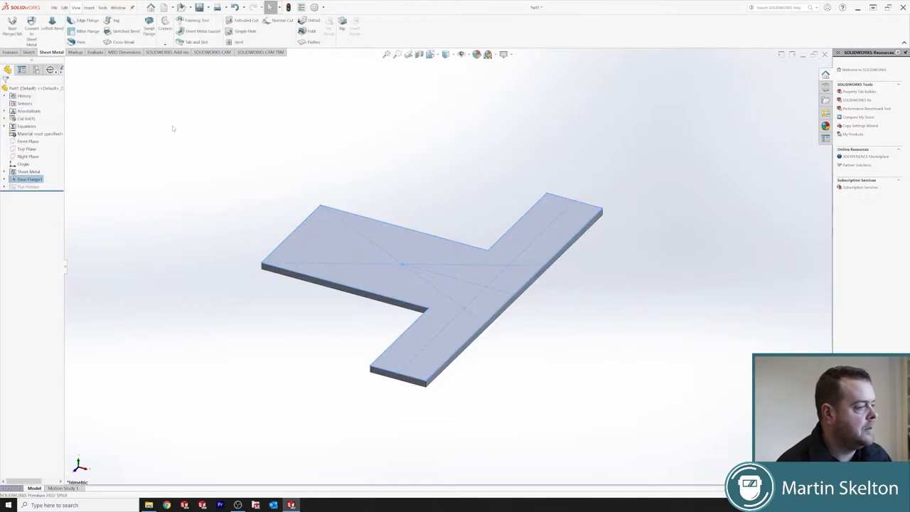
# Step: Edit the part's material and assign Plain Carbon Steel
pyautogui.rightClick(31, 134)
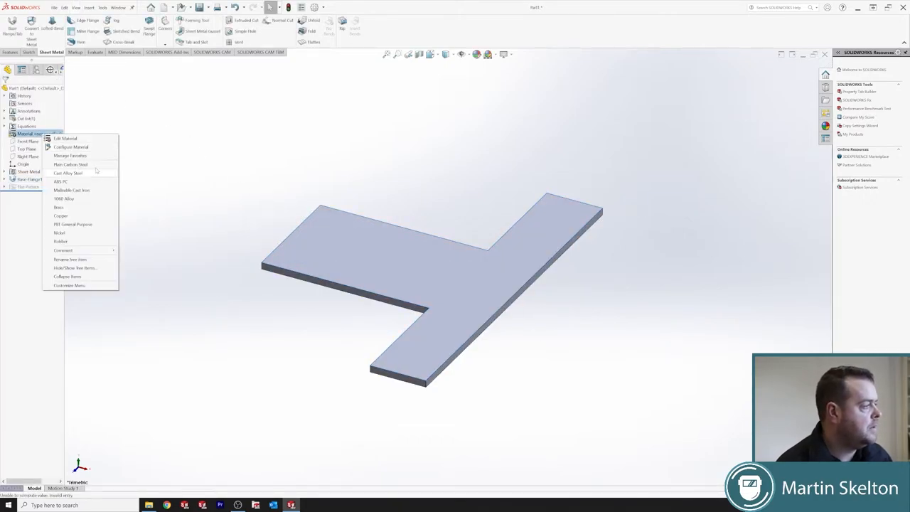
pyautogui.click(71, 165)
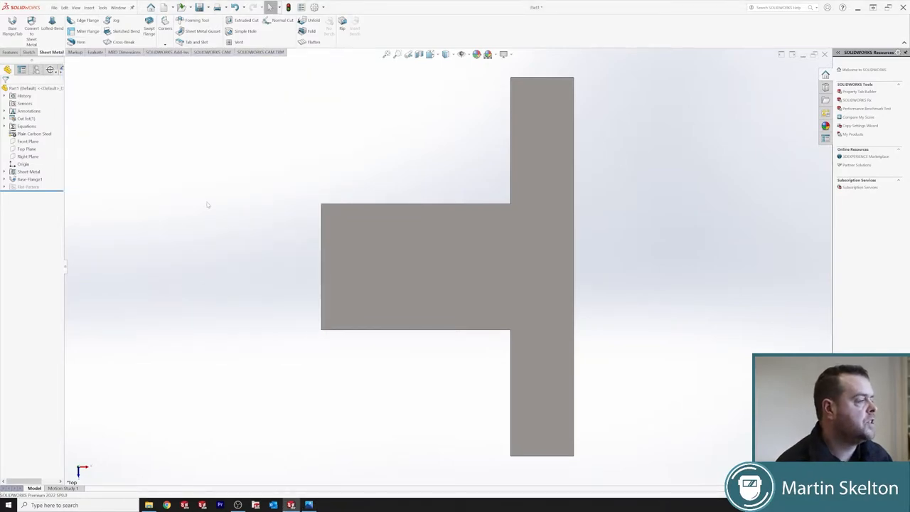
# Step: Sketch a vertical centreline down the tall arm and place the first hole circle on it
pyautogui.click(309, 505)
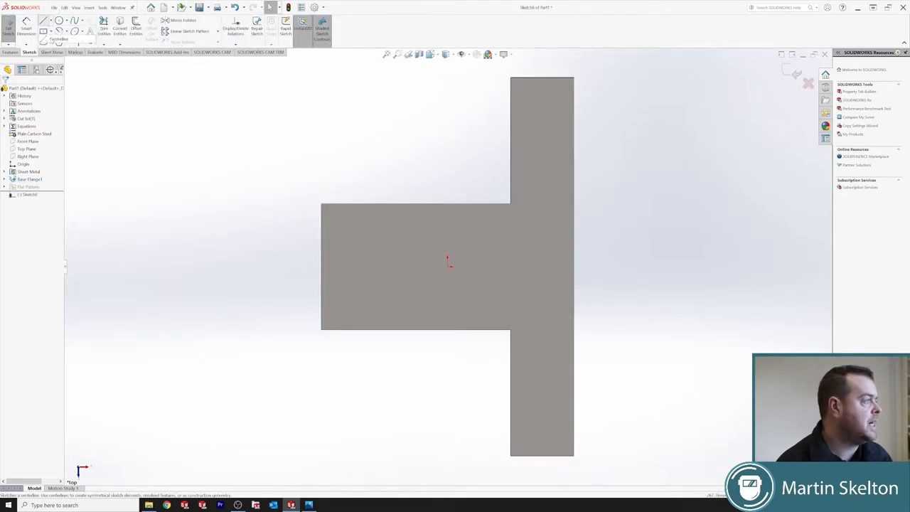
pyautogui.click(43, 20)
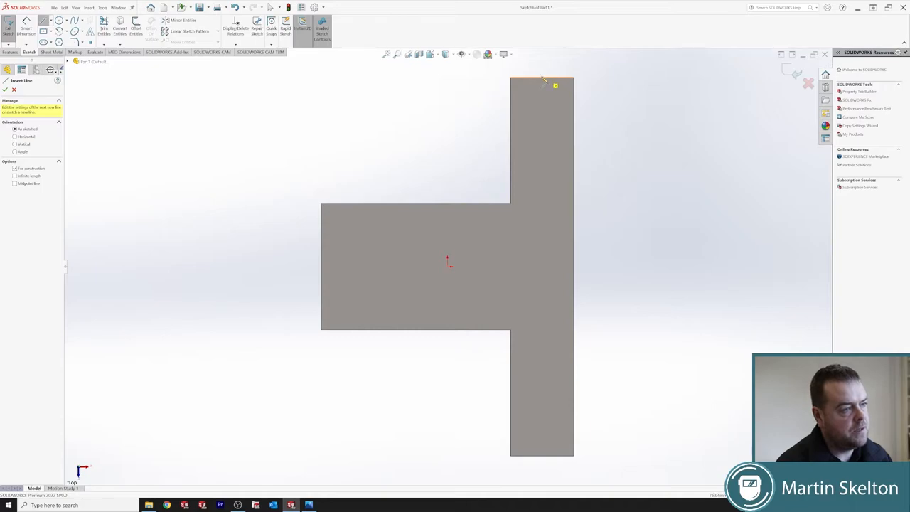
pyautogui.moveTo(543, 86); pyautogui.dragTo(543, 460)
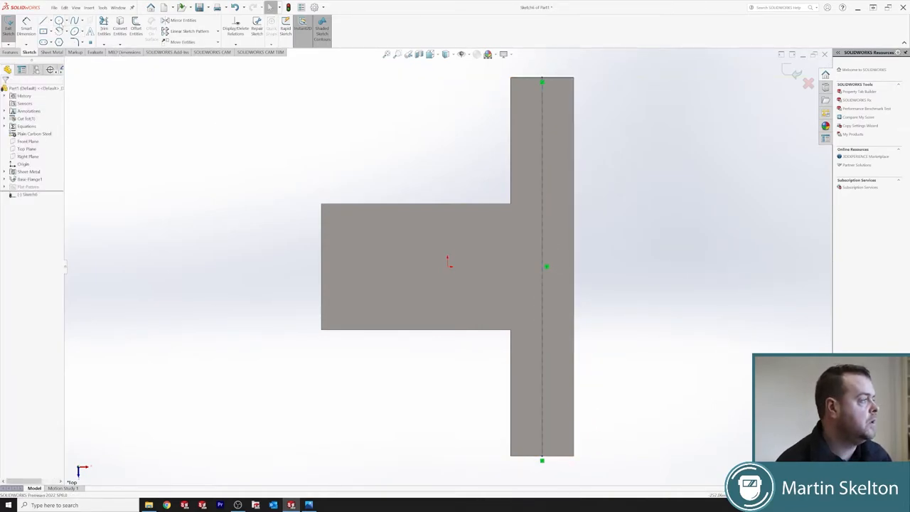
pyautogui.click(60, 30)
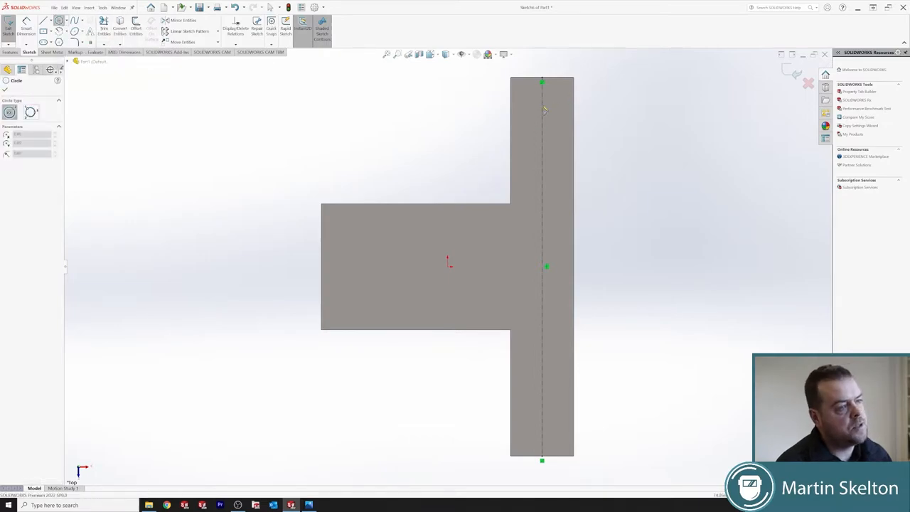
pyautogui.click(544, 106)
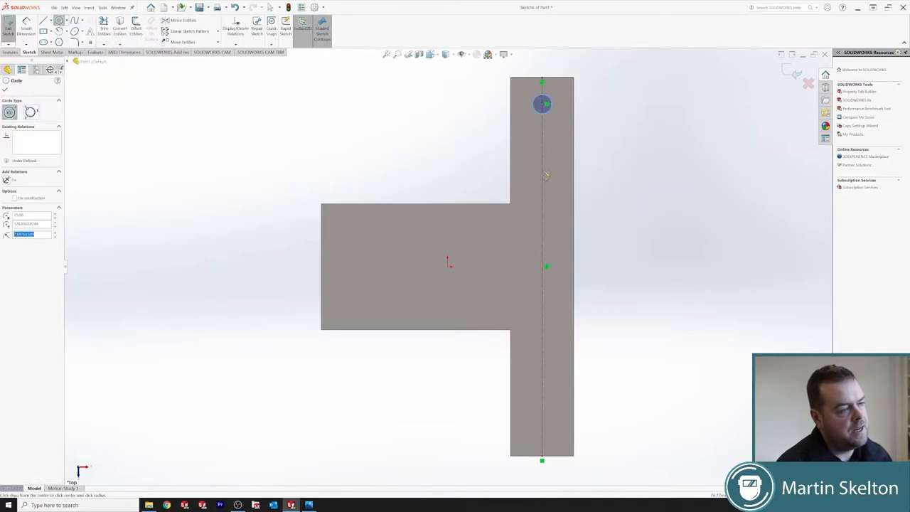
pyautogui.click(543, 168)
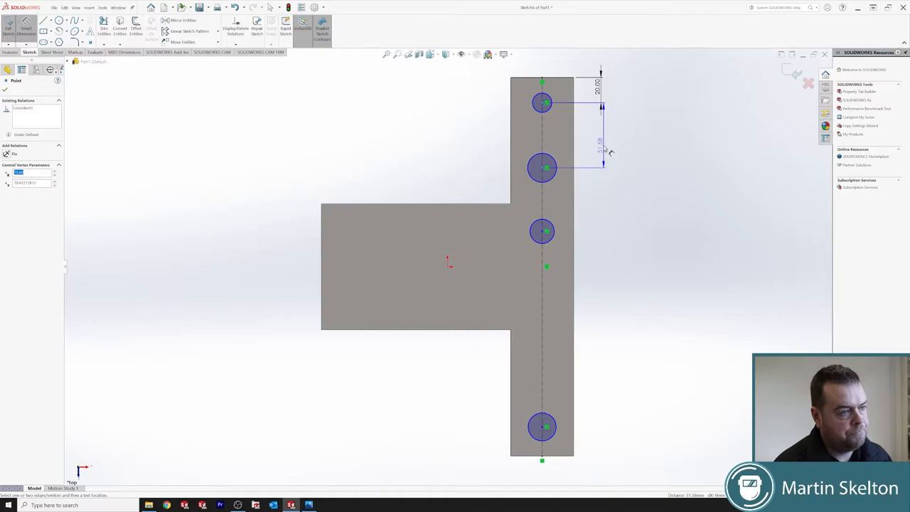
# Step: Dimension the hole spacing and make the tall arm's four holes equal in size
pyautogui.click(603, 150)
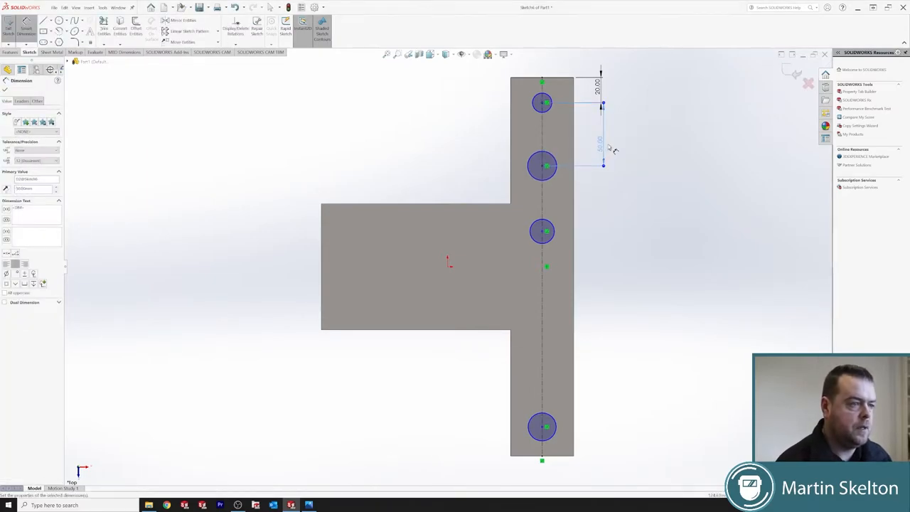
pyautogui.click(544, 230)
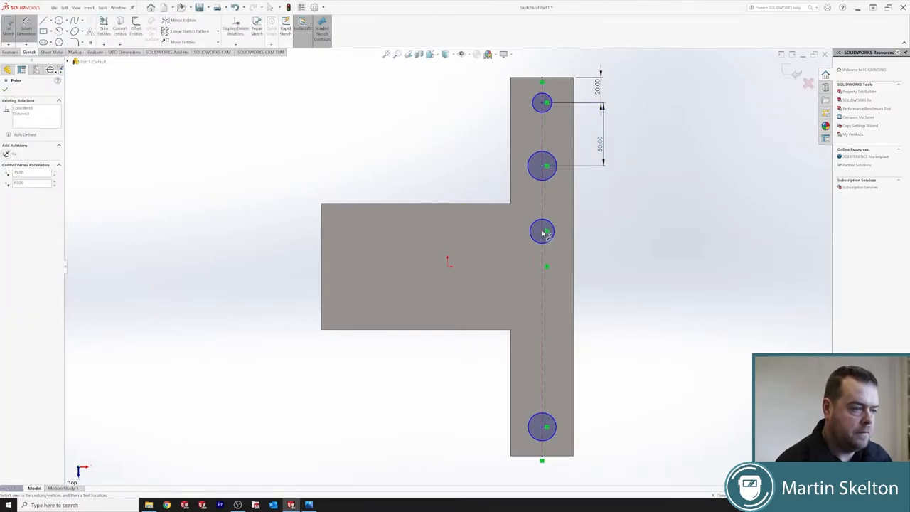
pyautogui.click(543, 231)
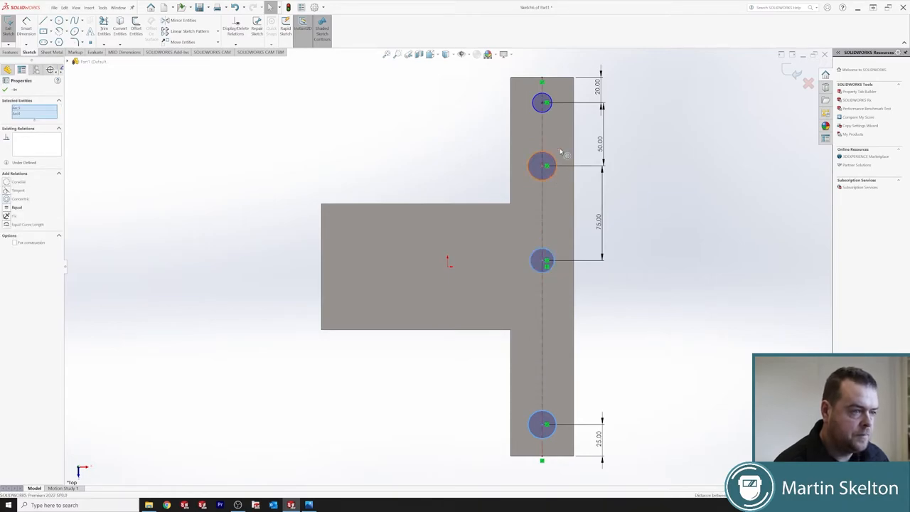
pyautogui.click(543, 165)
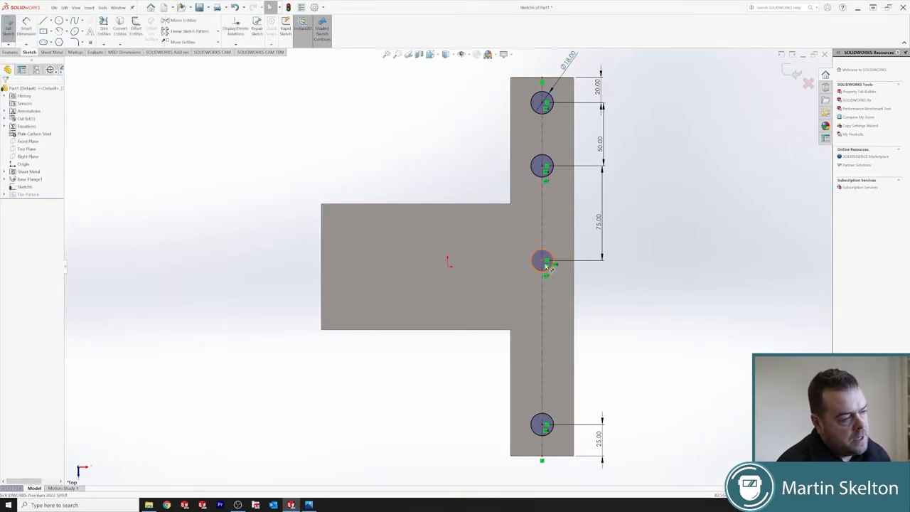
# Step: Add two equal holes on the left arm, centreline dimensioned 40 mm from the edge
pyautogui.click(309, 505)
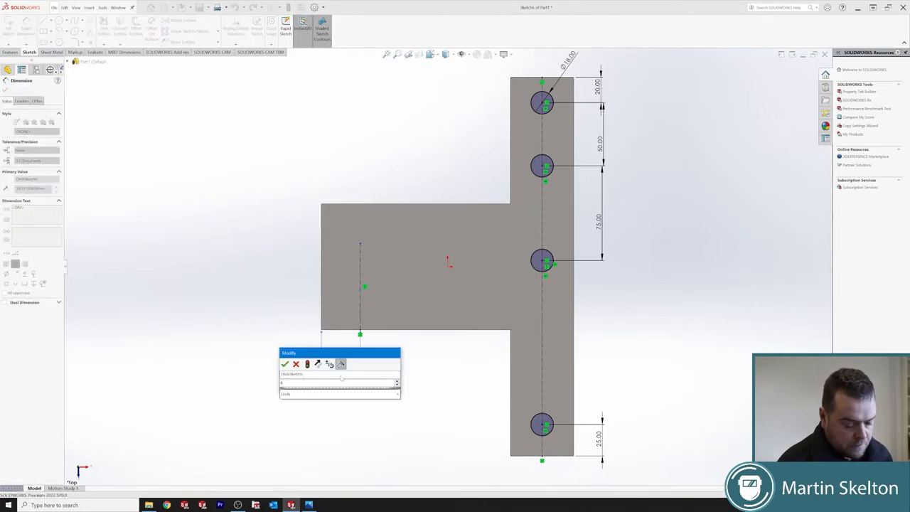
pyautogui.click(284, 364)
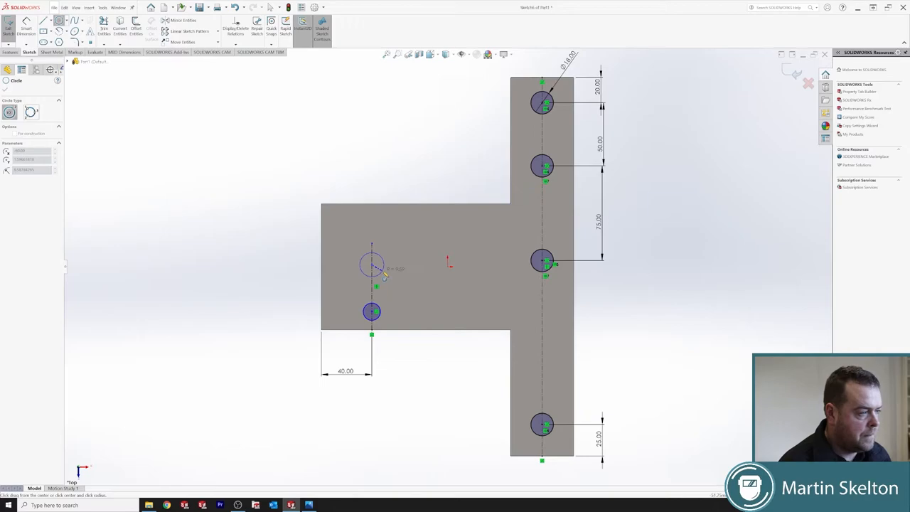
pyautogui.click(373, 264)
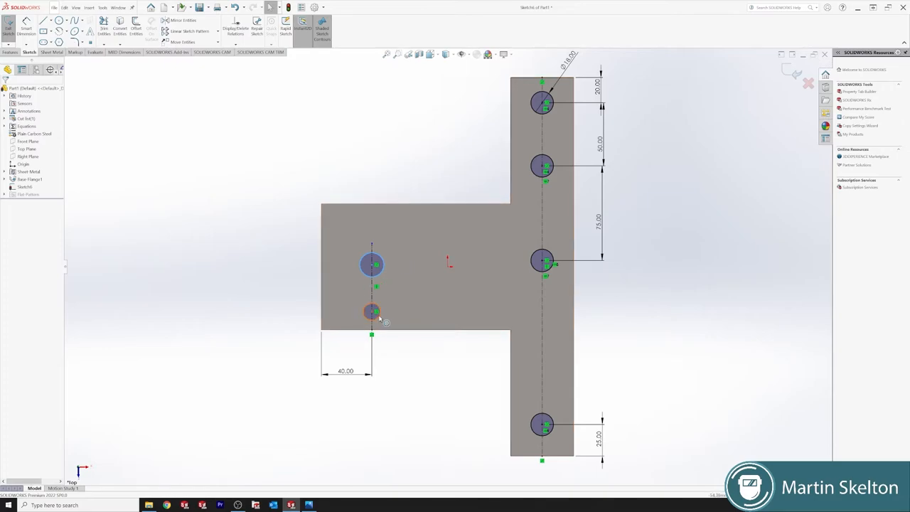
pyautogui.click(372, 312)
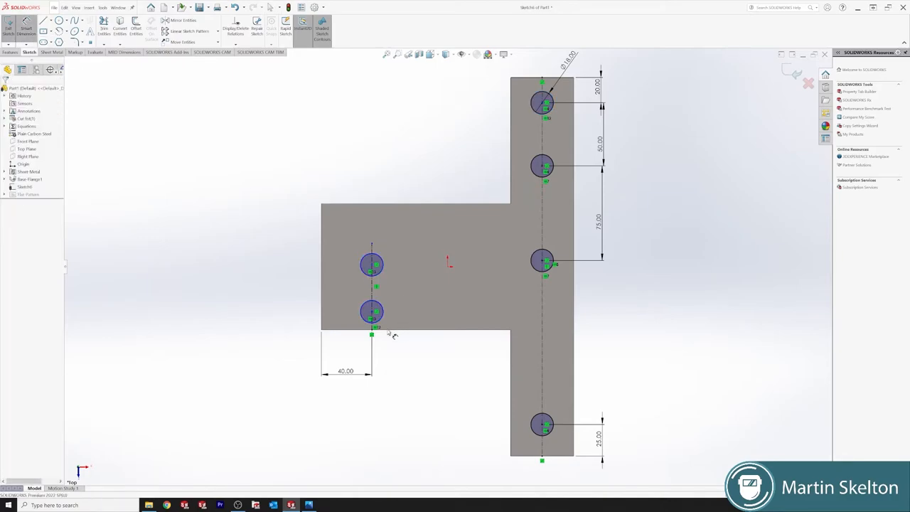
pyautogui.click(371, 311)
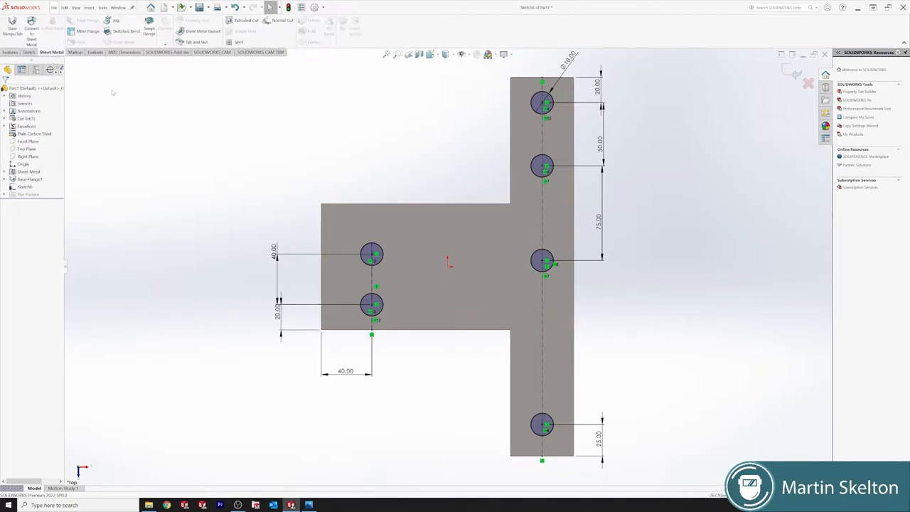
# Step: Extruded Cut all six circles Through All the sheet-metal plate
pyautogui.click(244, 19)
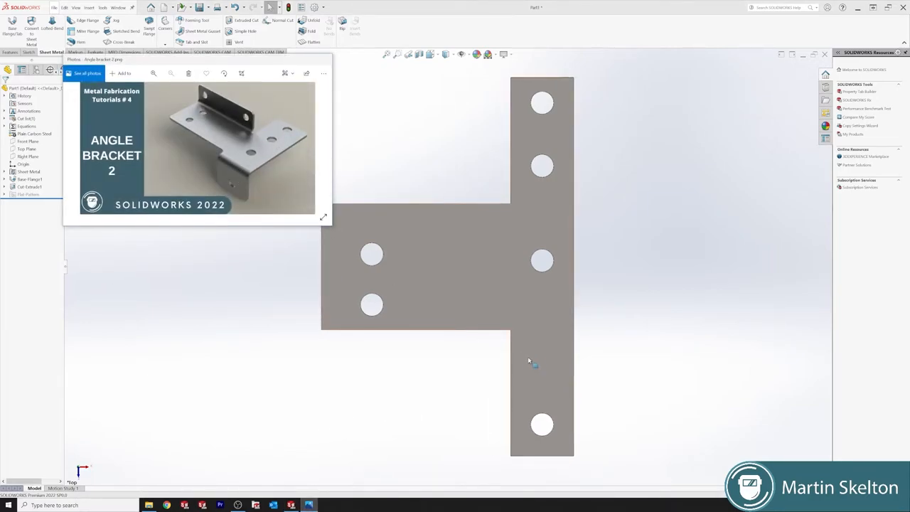
pyautogui.moveTo(548, 378)
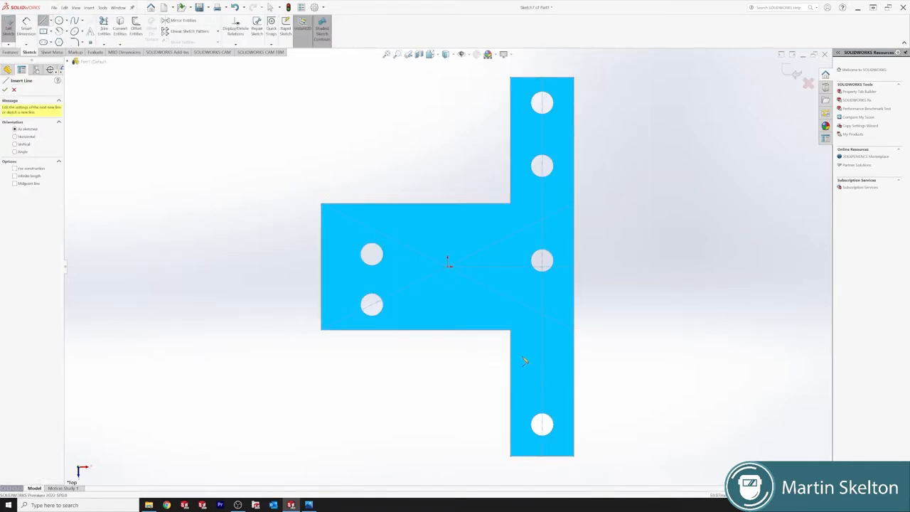
# Step: Sketch the bend line across the lower tab above its bottom hole, dimension its length and exit
pyautogui.rightClick(543, 359)
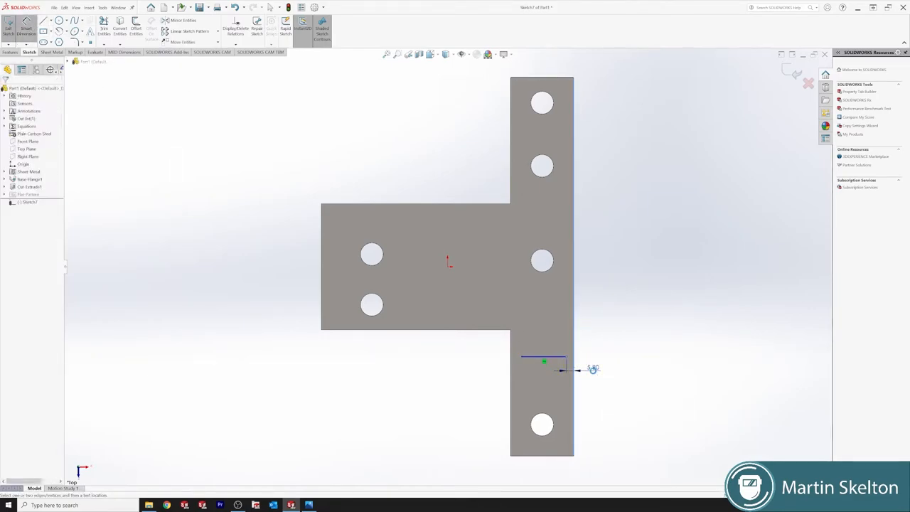
pyautogui.click(595, 369)
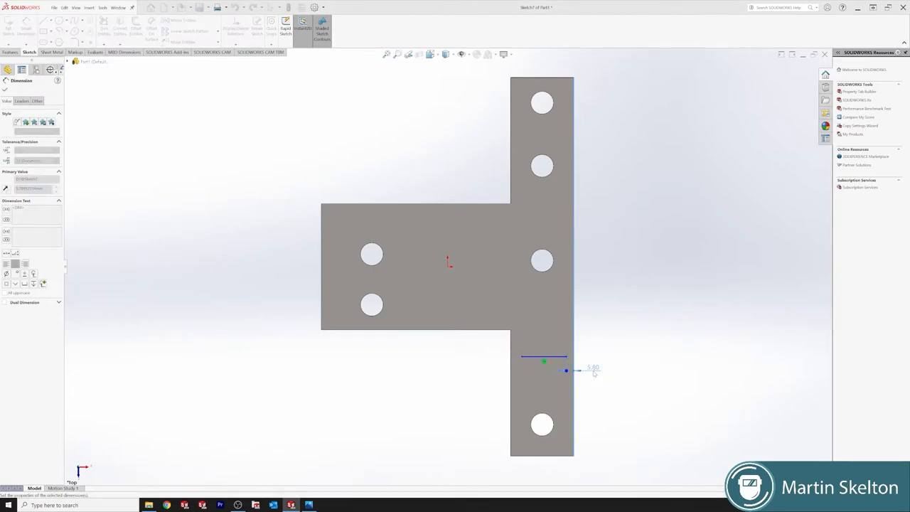
pyautogui.click(512, 367)
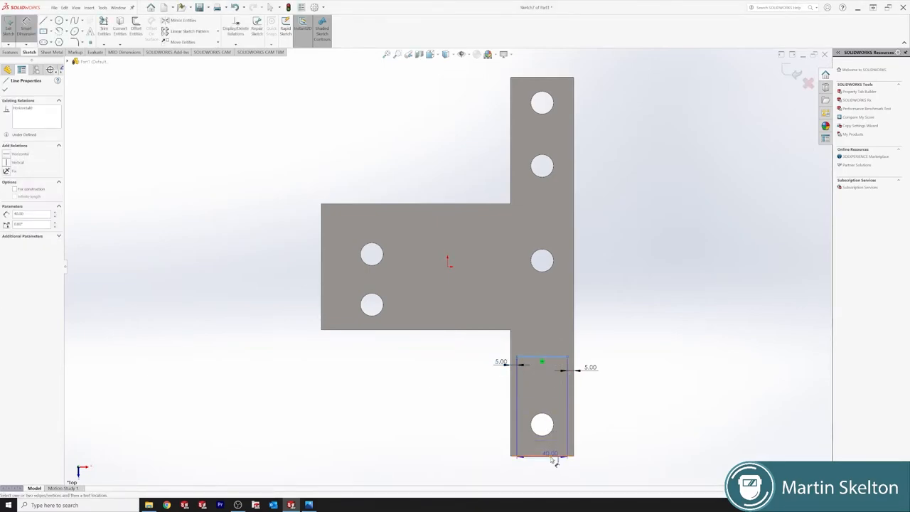
pyautogui.click(549, 453)
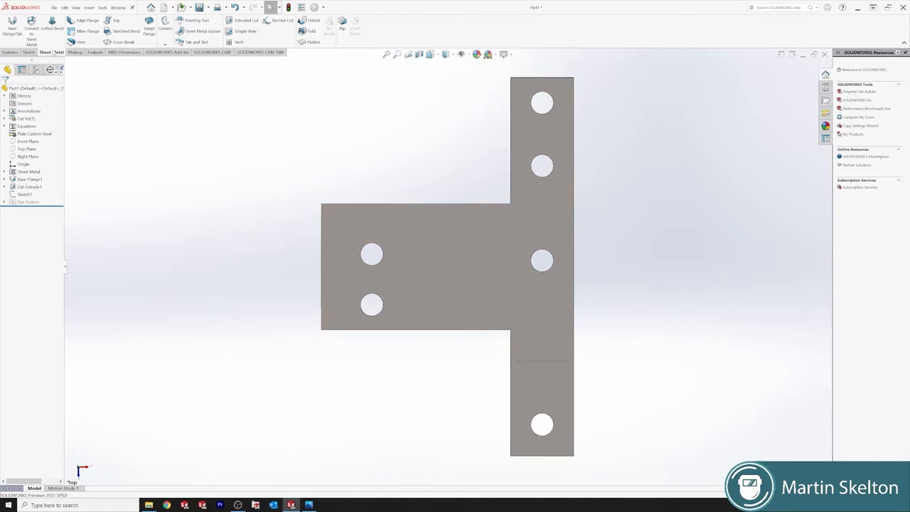
pyautogui.click(10, 51)
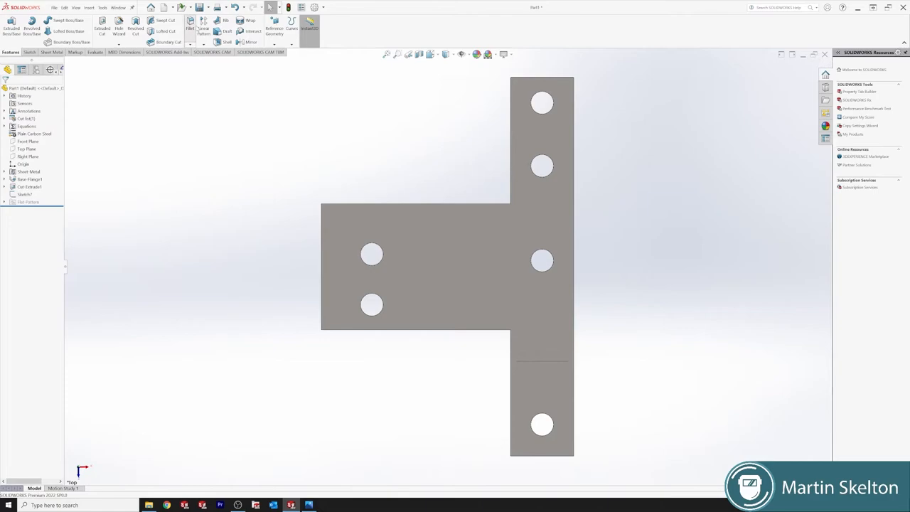
# Step: Fillet the plate's outer corner edges, then reopen the lower-arm bend line sketch
pyautogui.click(190, 28)
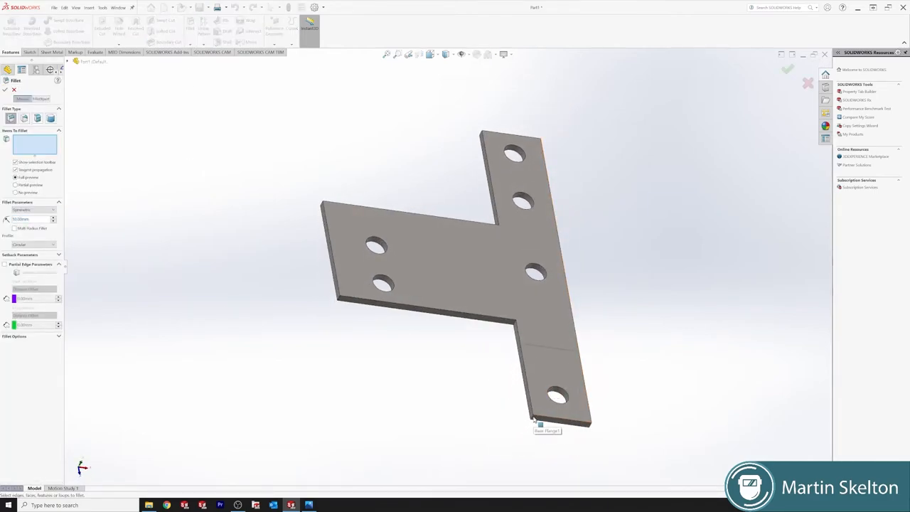
pyautogui.click(533, 416)
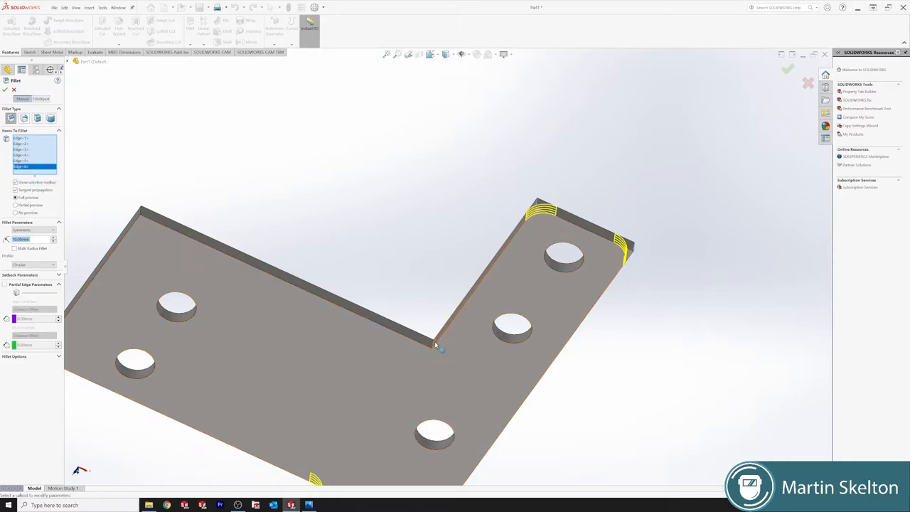
pyautogui.click(429, 340)
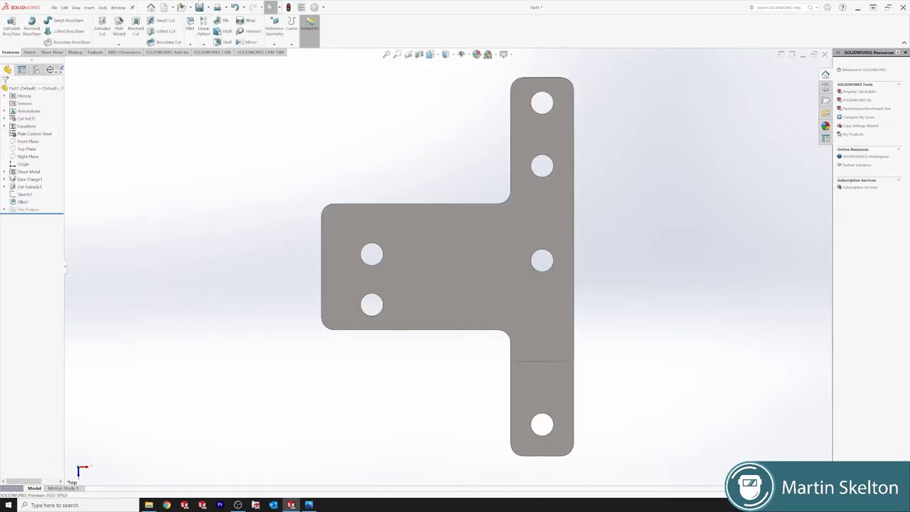
pyautogui.click(51, 52)
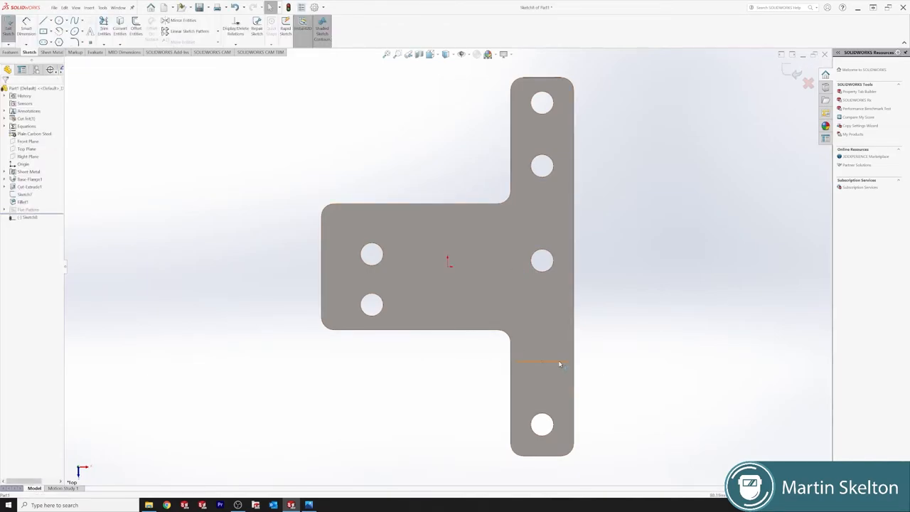
# Step: Apply a 90° Sketched Bend along the selected line, folding the lower leg down
pyautogui.click(540, 362)
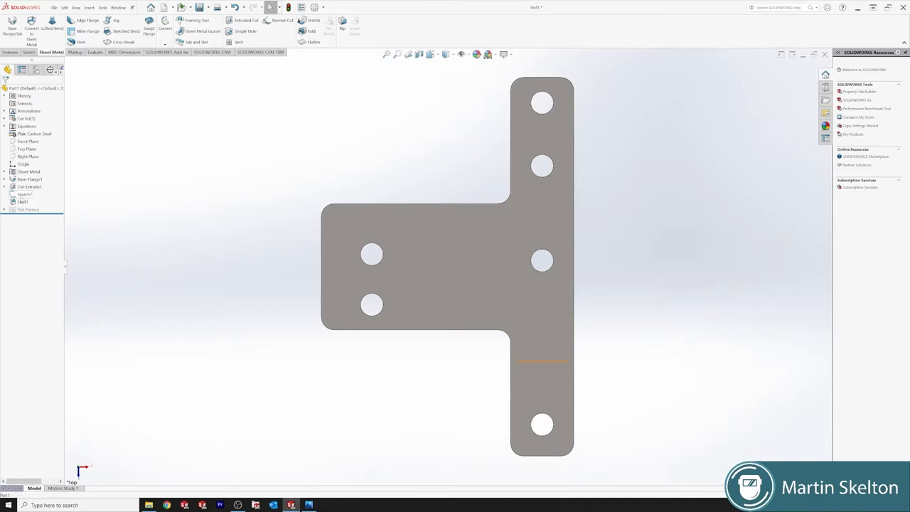
pyautogui.click(23, 202)
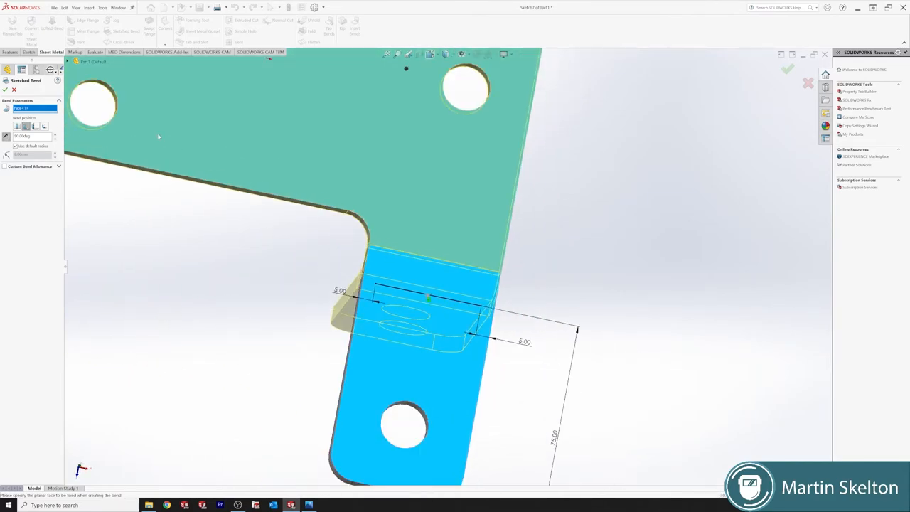
pyautogui.click(788, 69)
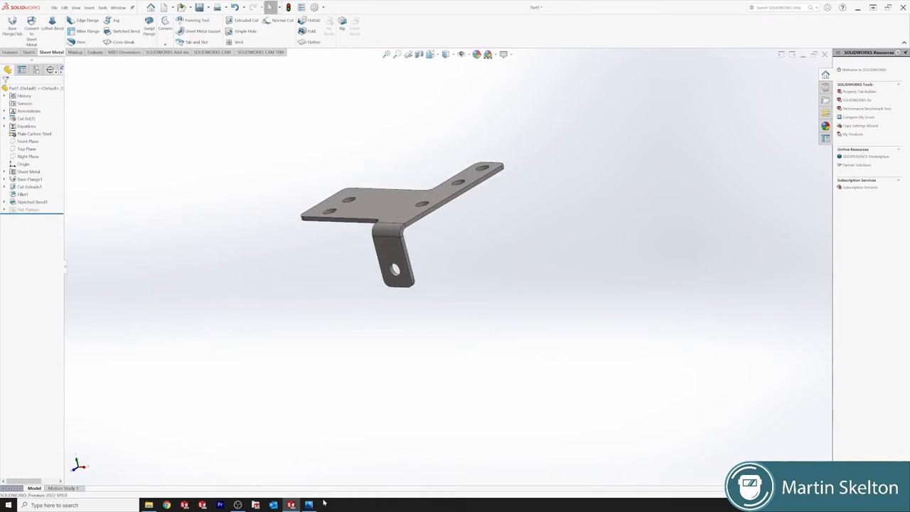
pyautogui.click(308, 505)
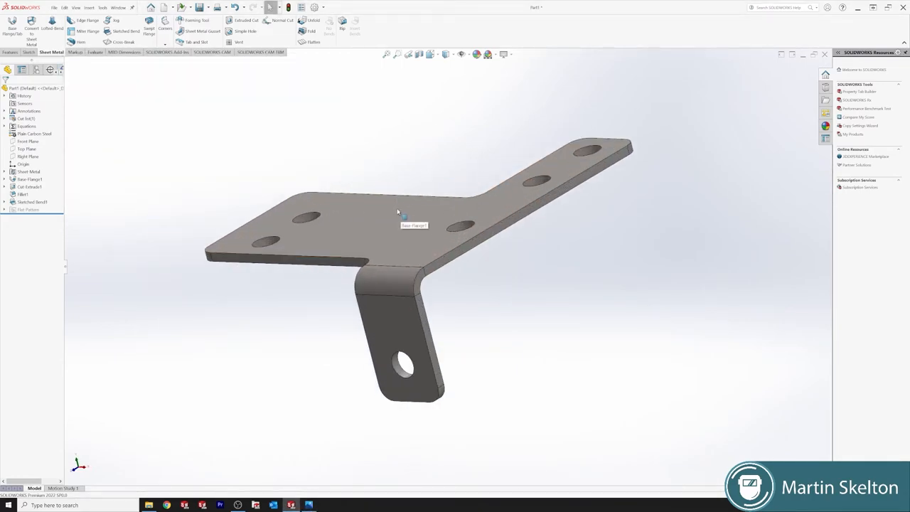
pyautogui.click(399, 228)
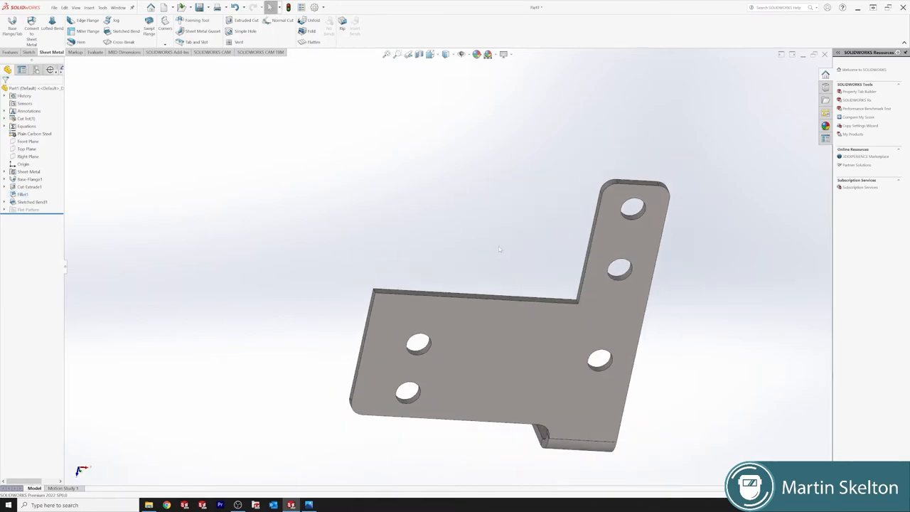
pyautogui.moveTo(88, 26)
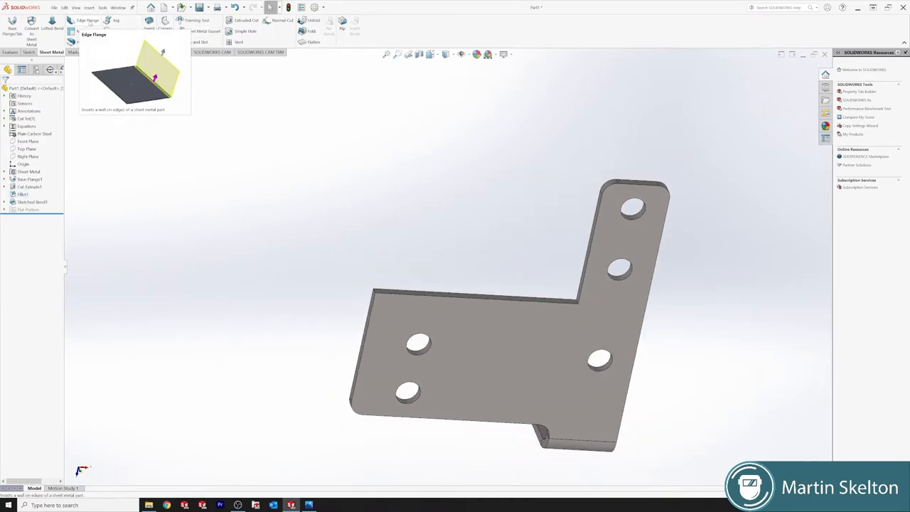
# Step: Preview an Edge Flange on the long top edge with a custom relief shape at its end
pyautogui.click(87, 20)
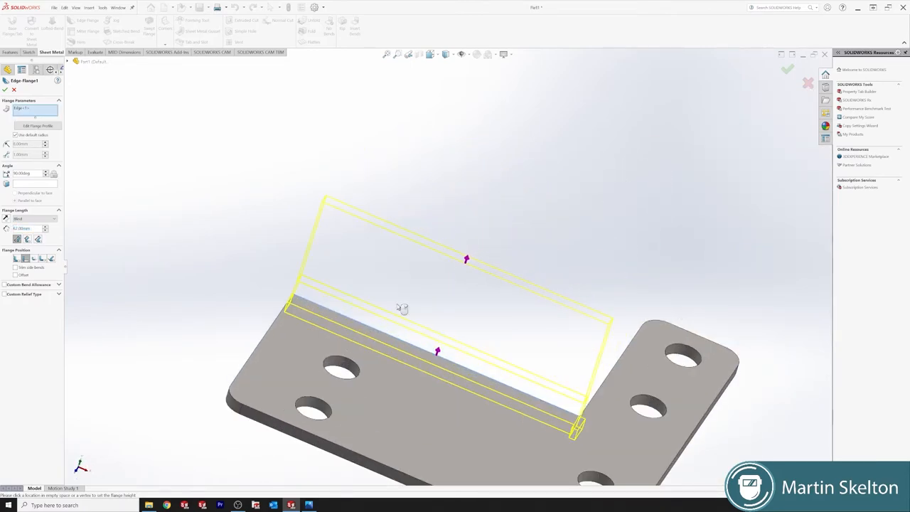
pyautogui.click(5, 284)
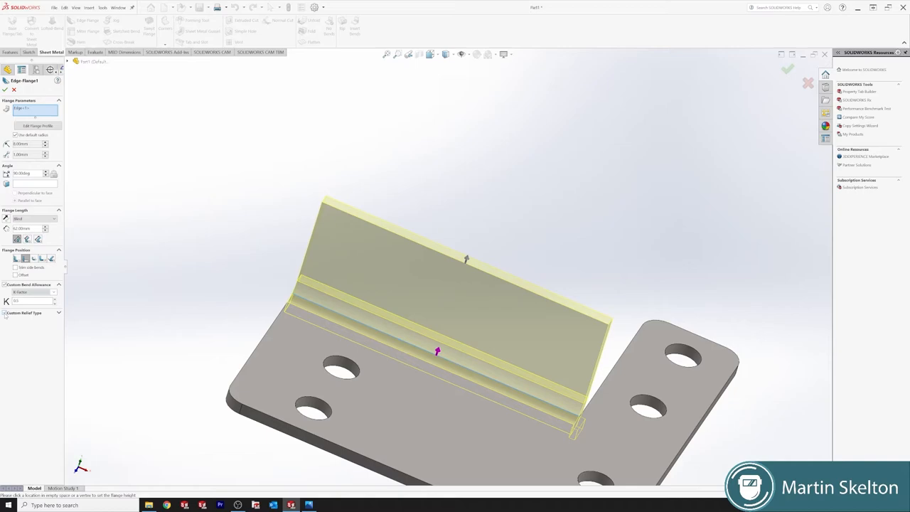
pyautogui.click(5, 313)
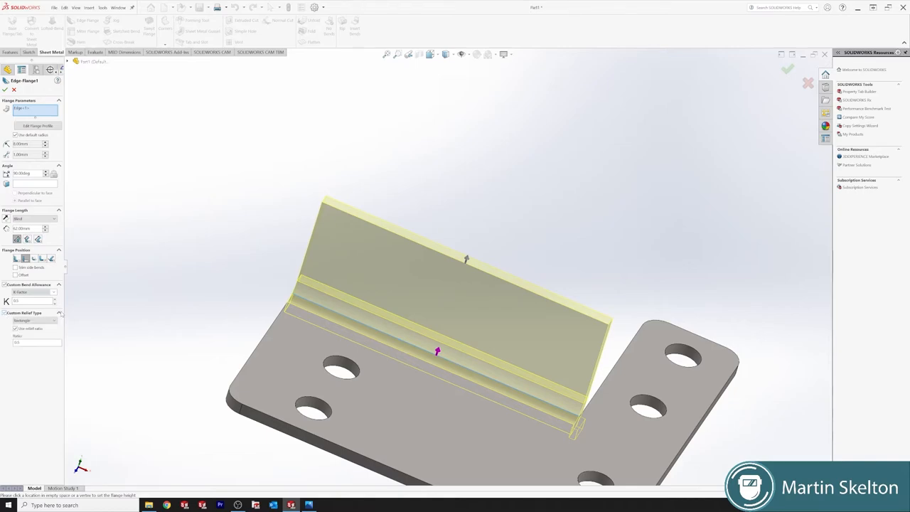
pyautogui.click(54, 322)
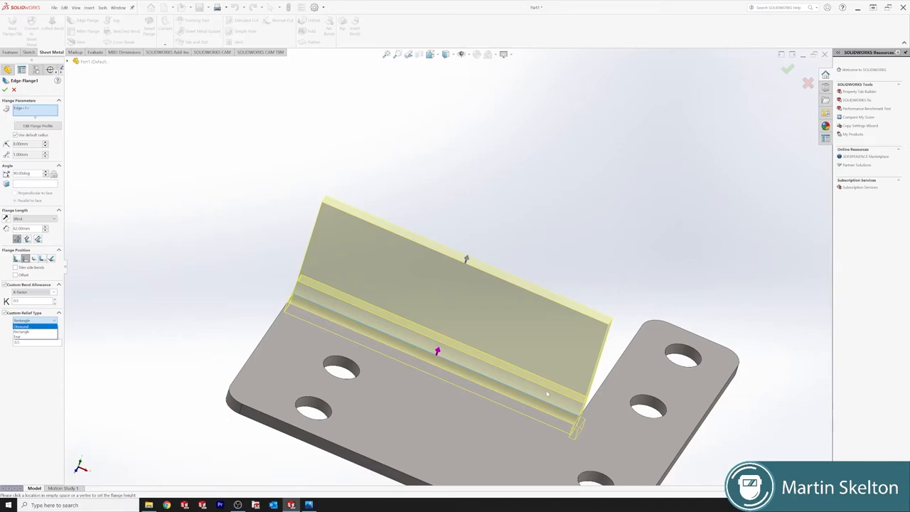
pyautogui.scroll(3)
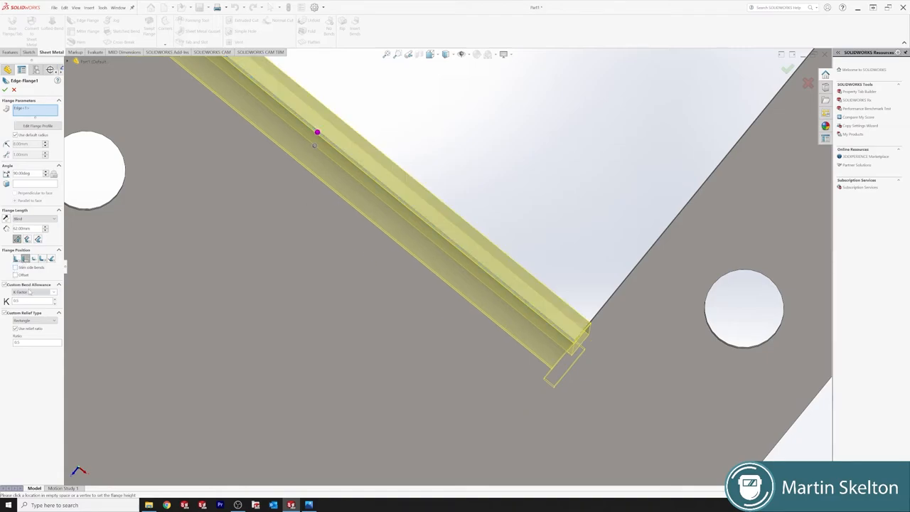
pyautogui.click(34, 320)
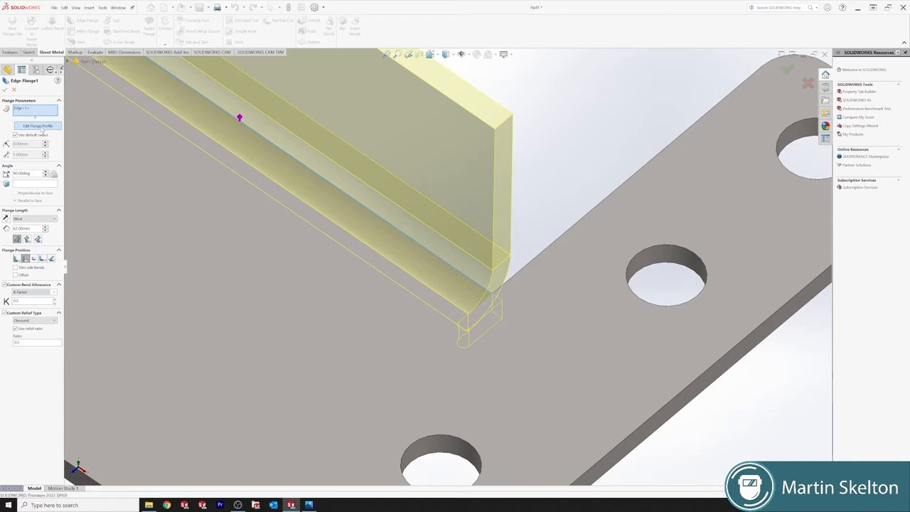
# Step: Edit the flange profile so its endpoint sits back from the inner corner, and finish
pyautogui.click(38, 125)
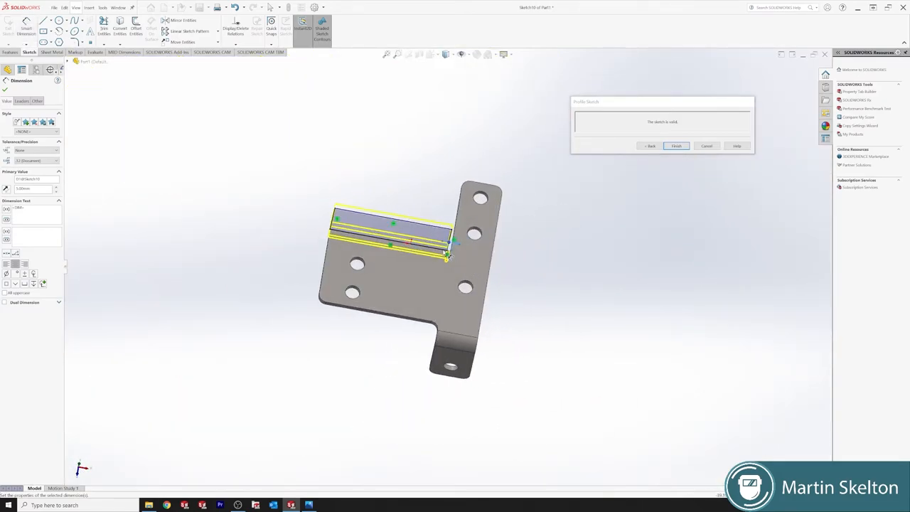
pyautogui.scroll(3)
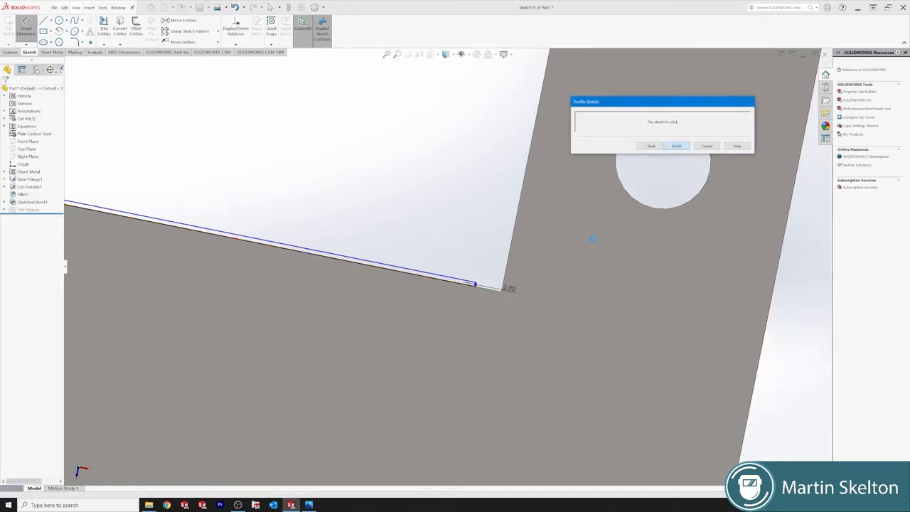
pyautogui.click(677, 145)
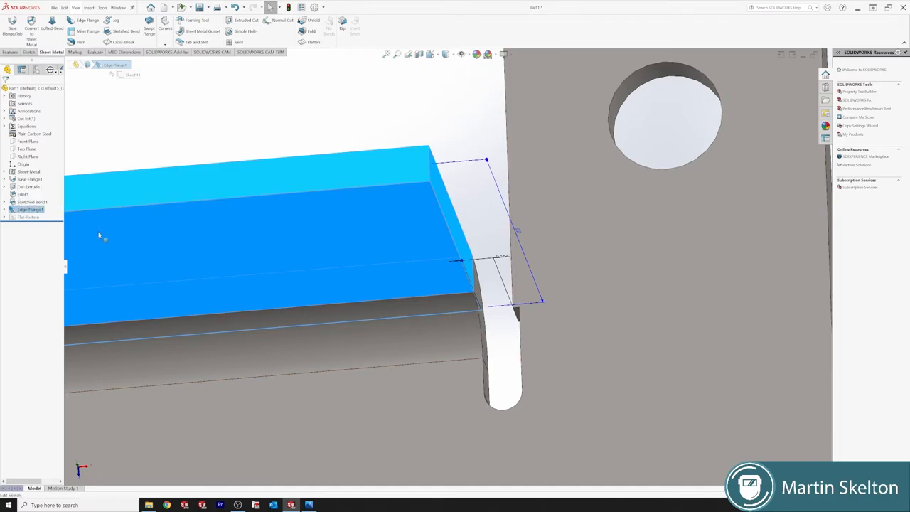
# Step: Show the completed flange's profile dimensions to check the setback at the inner corner
pyautogui.doubleClick(503, 257)
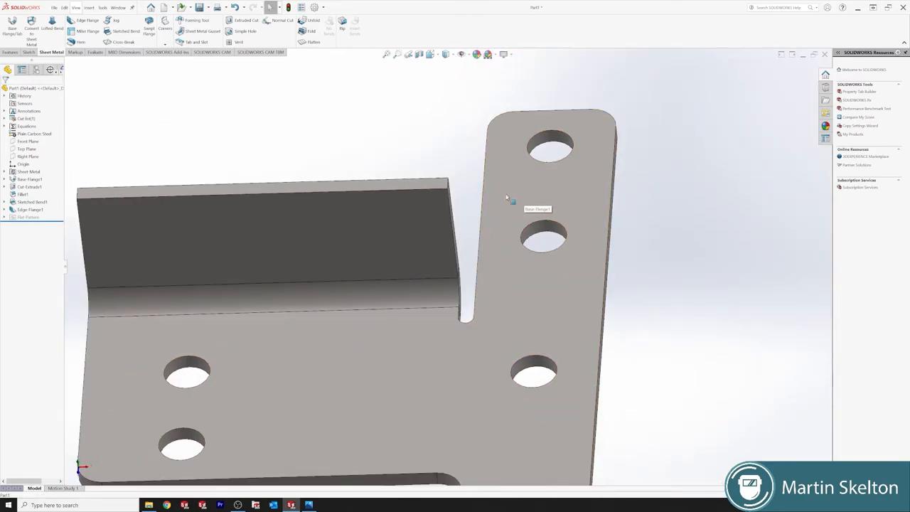
pyautogui.moveTo(507, 196); pyautogui.dragTo(456, 330)
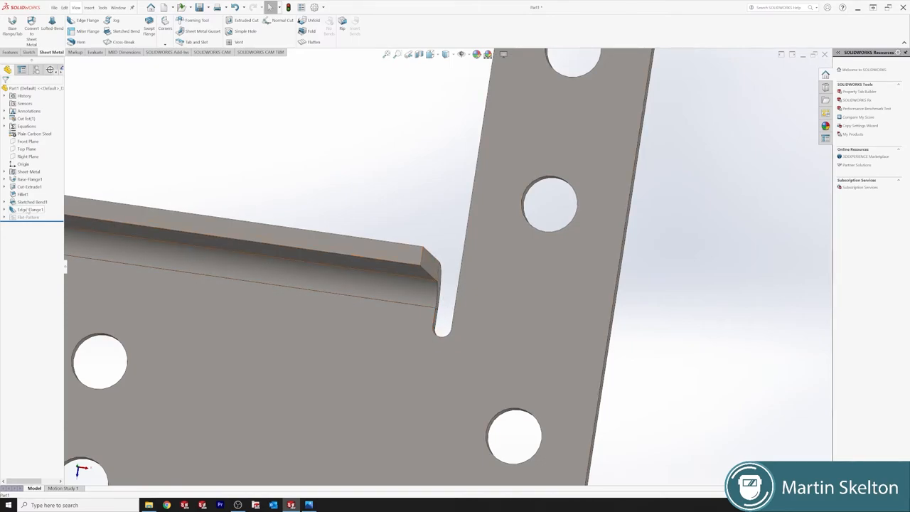
pyautogui.click(86, 20)
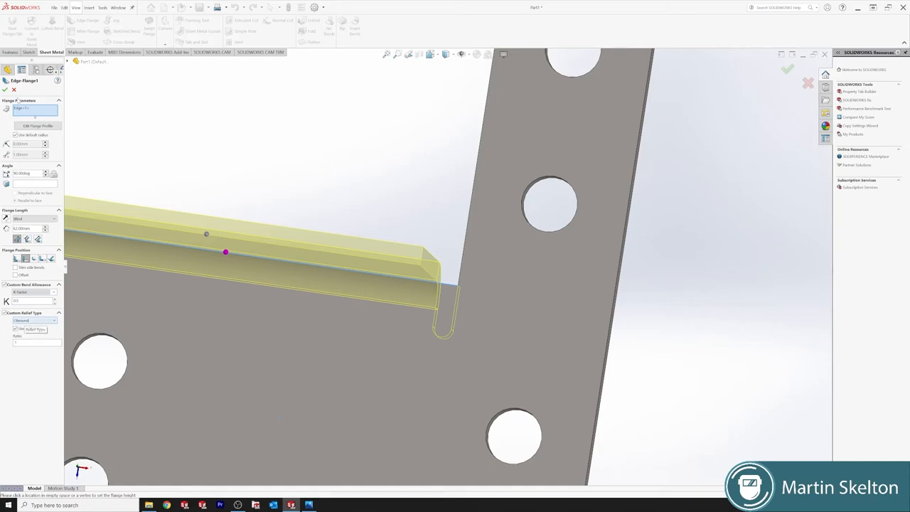
pyautogui.click(786, 68)
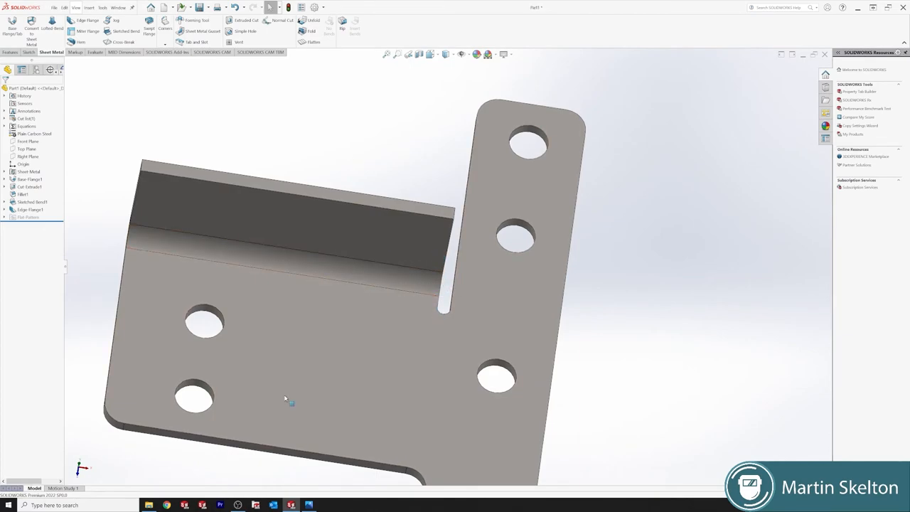
# Step: View the bracket's main face head-on with Normal To
pyautogui.click(28, 180)
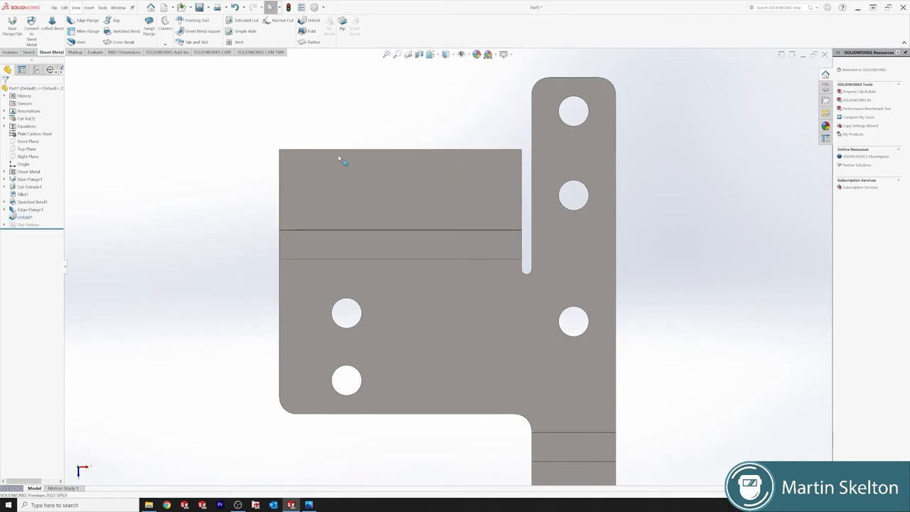
# Step: Place two sketch points on the flange 20 mm below the top and 20 mm from each side edge
pyautogui.click(398, 185)
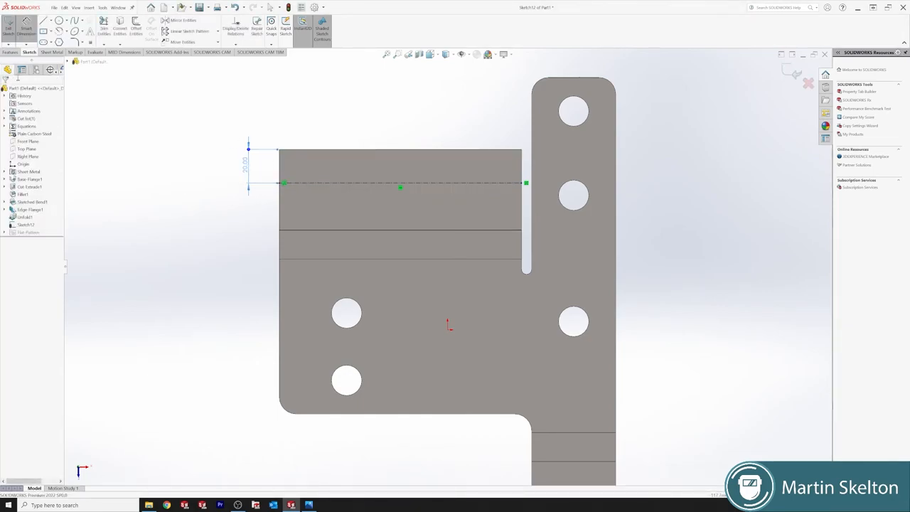
pyautogui.click(6, 26)
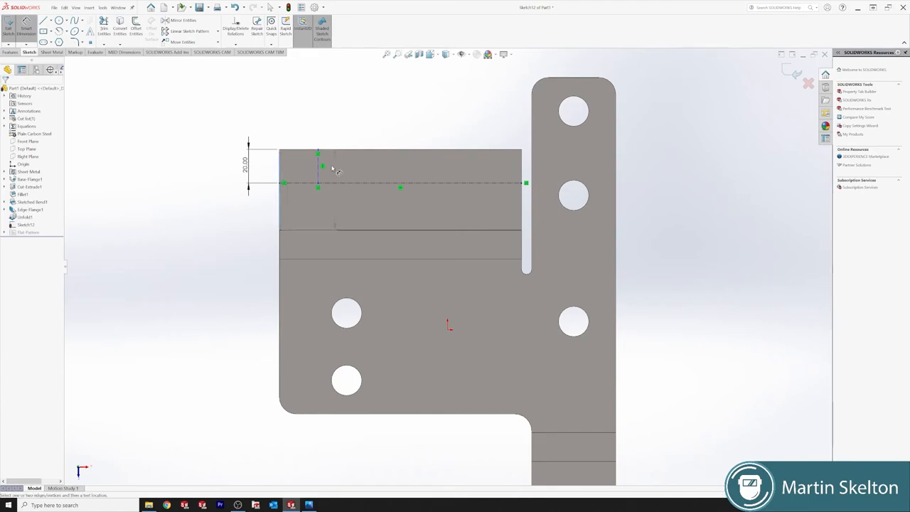
pyautogui.click(319, 167)
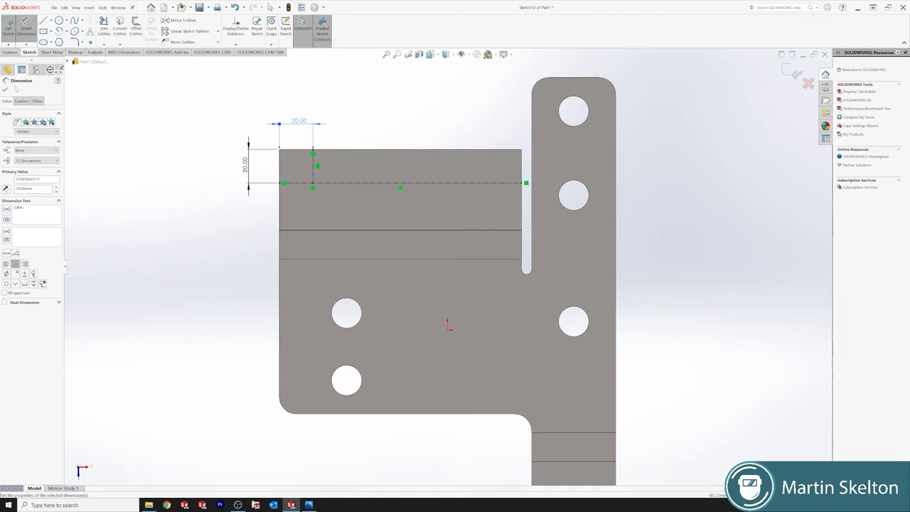
pyautogui.click(68, 19)
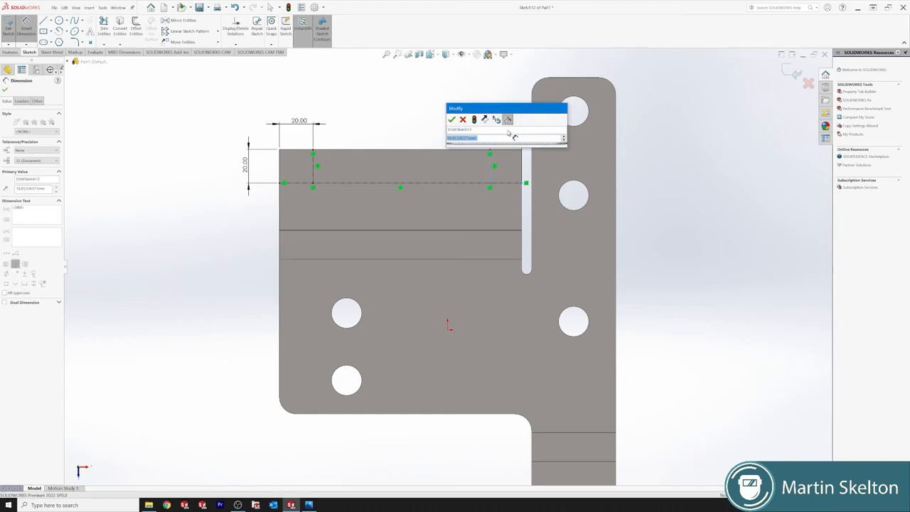
pyautogui.click(452, 120)
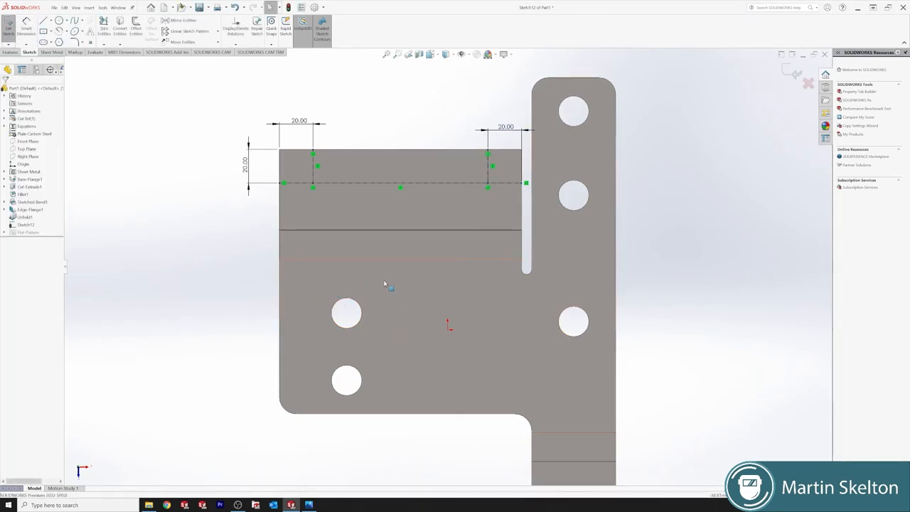
pyautogui.moveTo(569, 410)
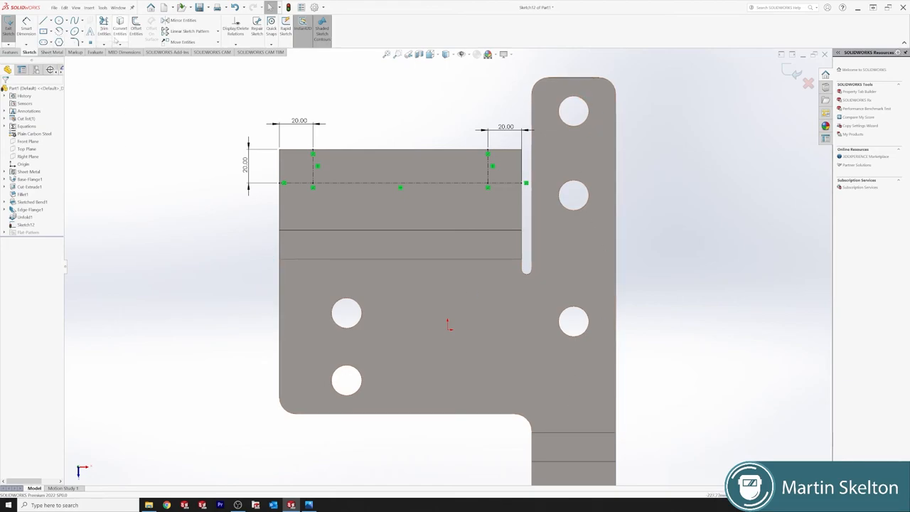
pyautogui.click(10, 51)
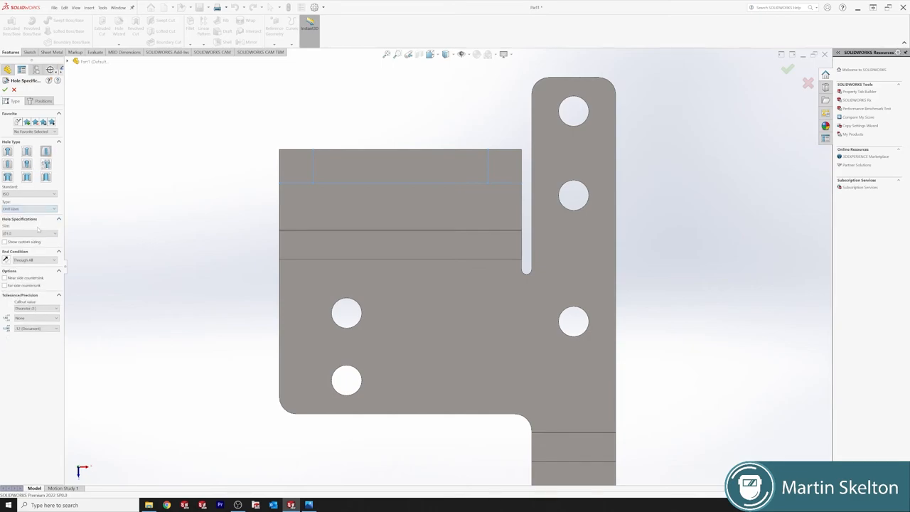
# Step: Add Hole Wizard holes at the two marked points on the upright flange
pyautogui.click(54, 233)
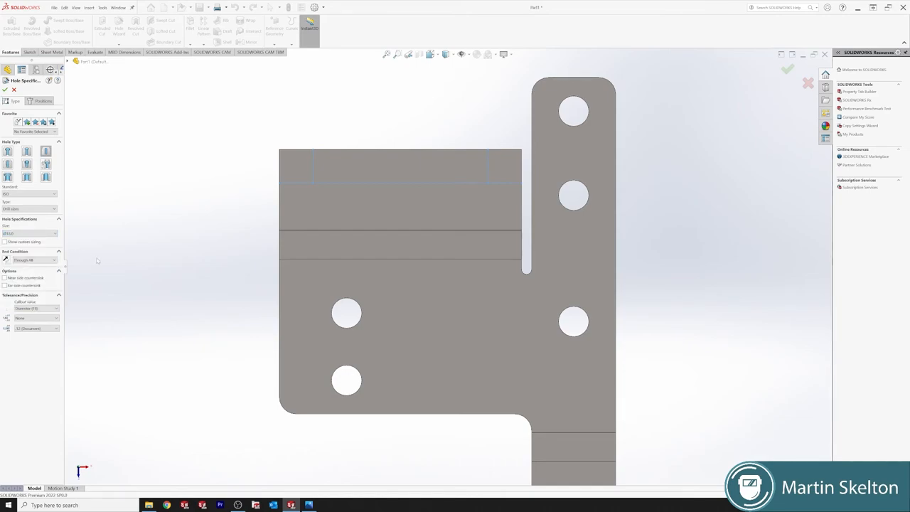
pyautogui.click(42, 100)
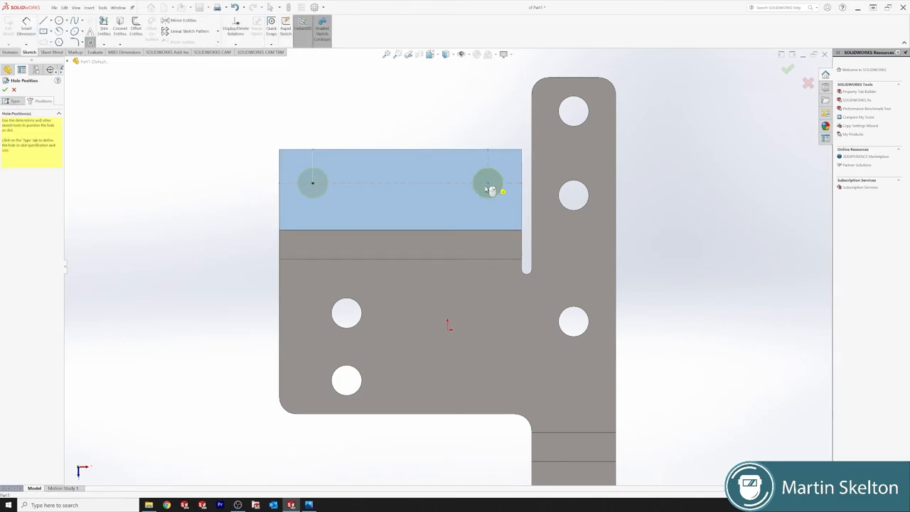
pyautogui.click(787, 69)
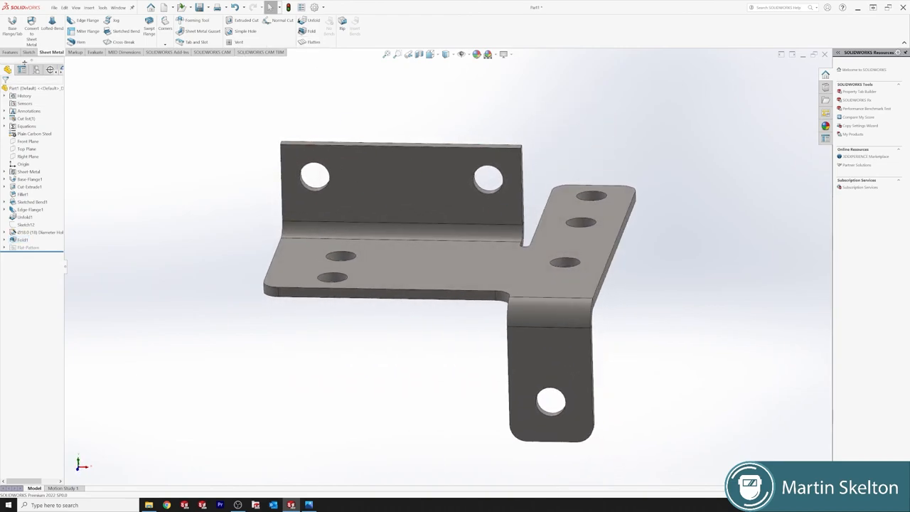
pyautogui.moveTo(310, 31)
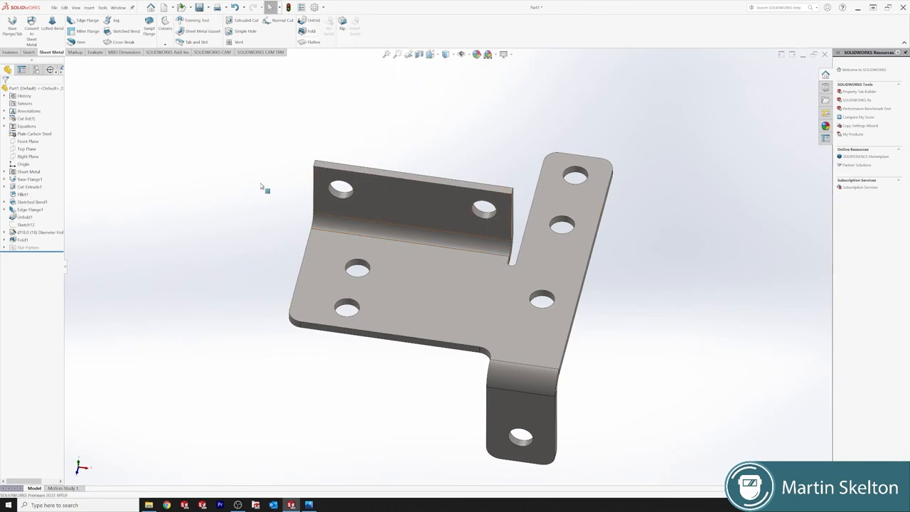
pyautogui.moveTo(383, 212)
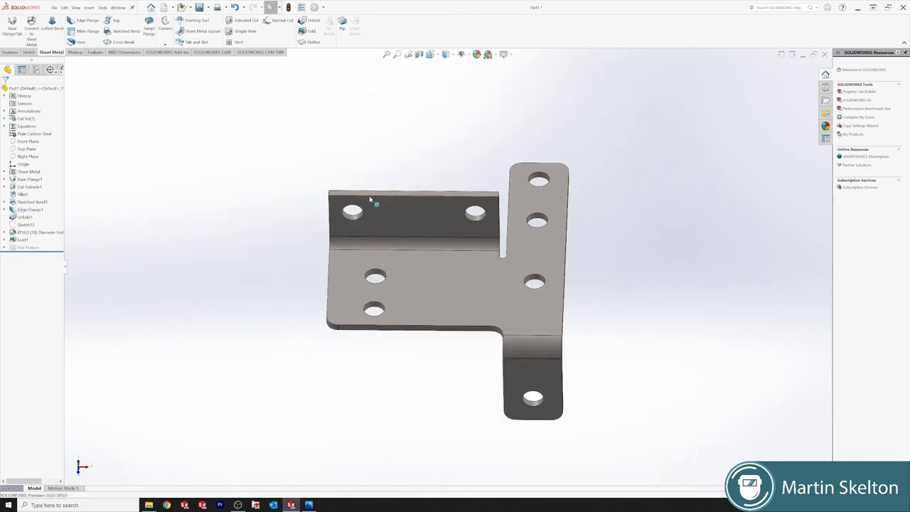
# Step: Flatten the bracket and orient the flat pattern straight on via Normal To
pyautogui.click(10, 51)
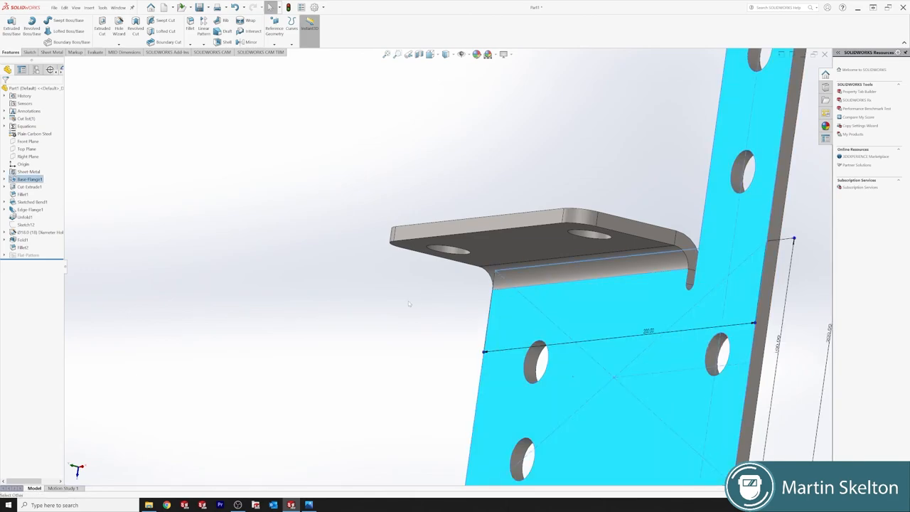
pyautogui.press('space')
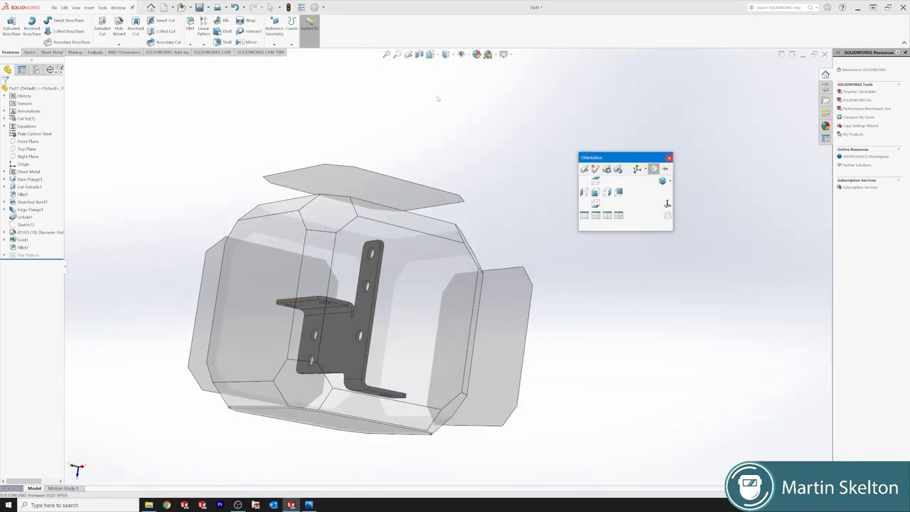
pyautogui.click(668, 181)
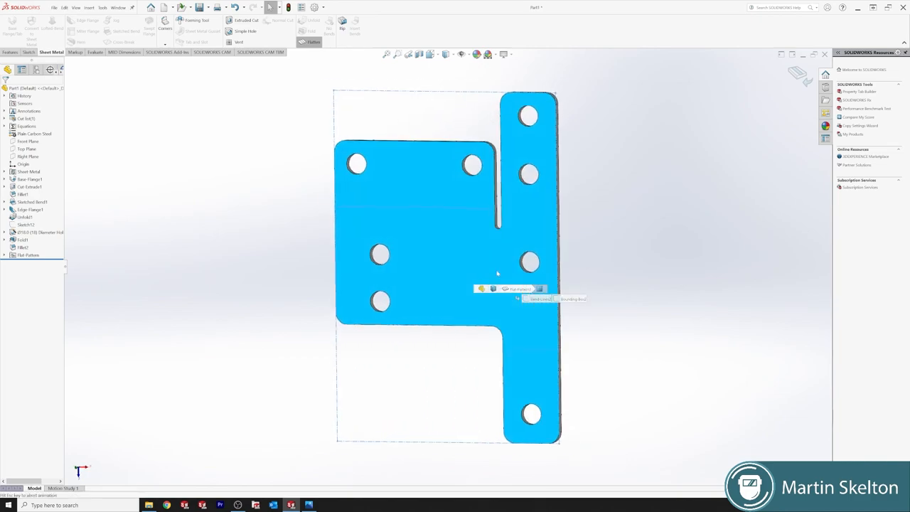
# Step: Export the Flat-Pattern to a DXF file through Export to DXF/DWG and save it
pyautogui.rightClick(498, 273)
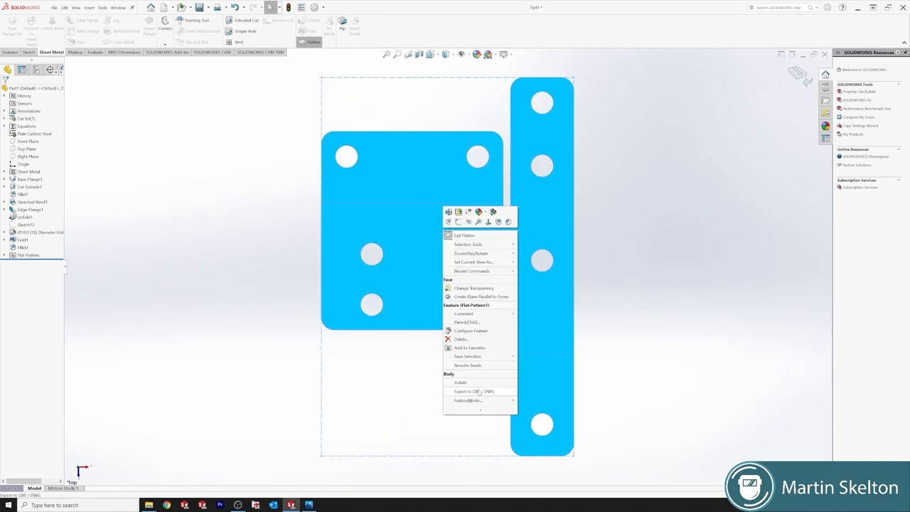
pyautogui.click(473, 393)
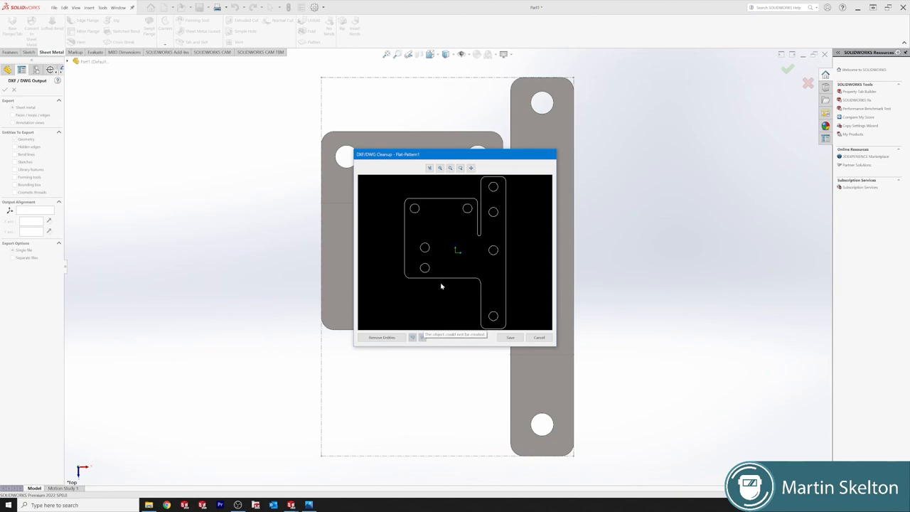
pyautogui.moveTo(456, 298)
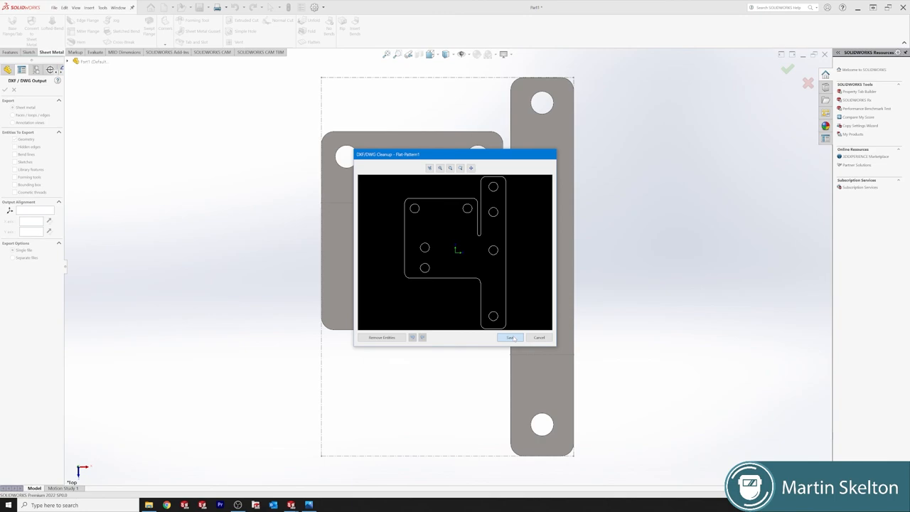
pyautogui.click(509, 337)
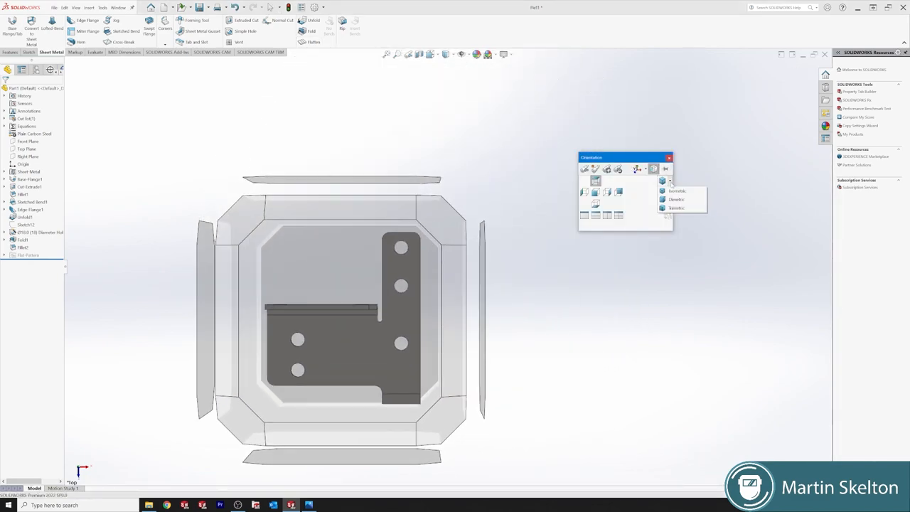
# Step: Show the refolded bracket in the Isometric view orientation
pyautogui.click(677, 191)
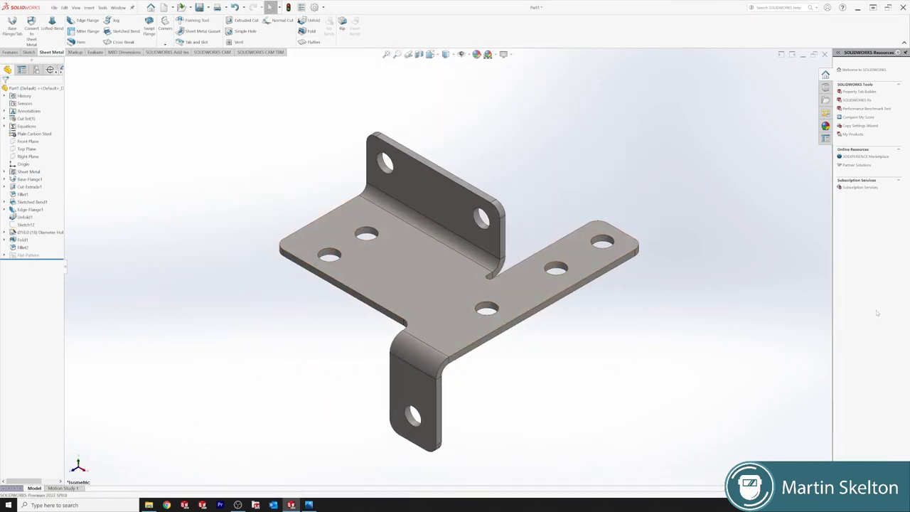